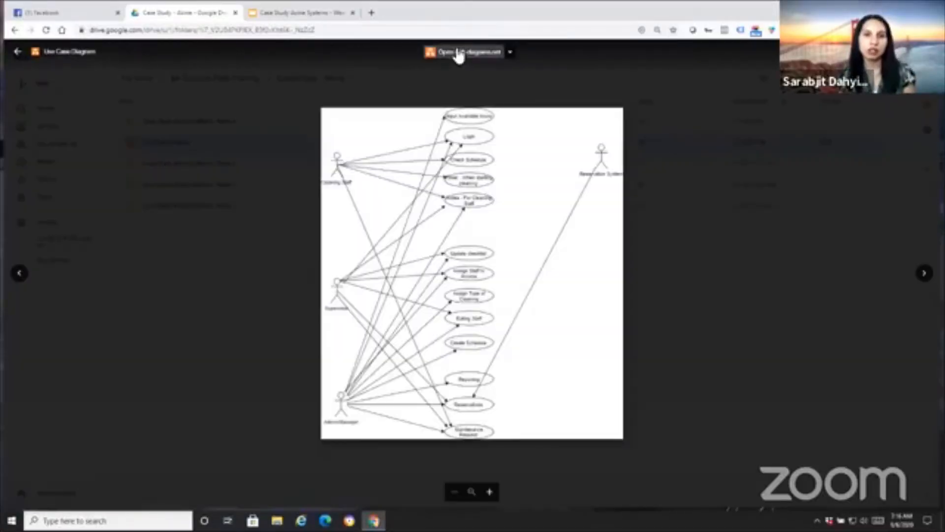
# Open the Use Case Diagram file from Google Drive with diagrams.net
pyautogui.click(464, 52)
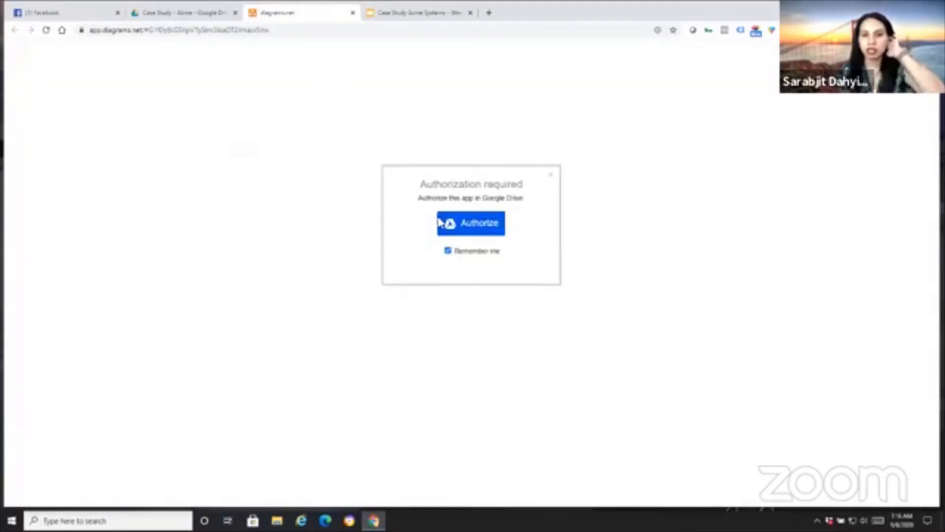
# Authorize diagrams.net with the Google account and allow Drive access
pyautogui.click(474, 222)
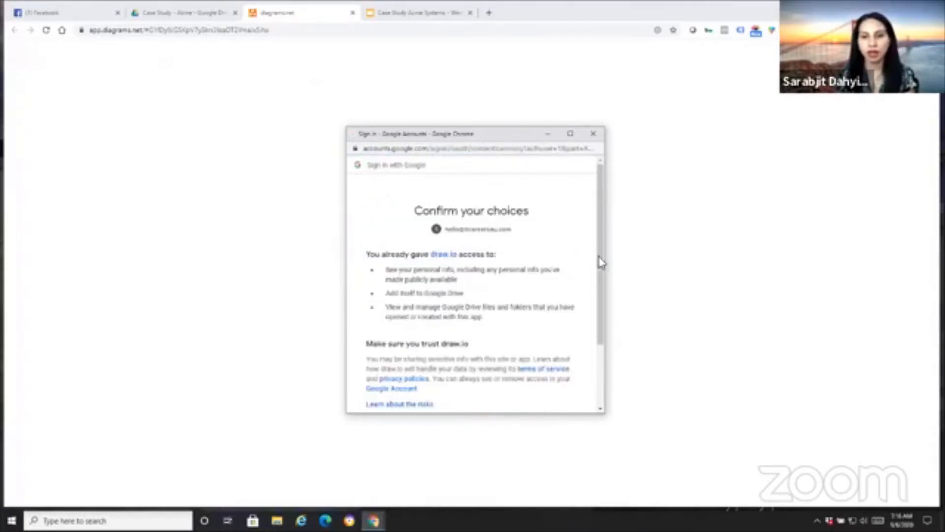
pyautogui.scroll(-3)
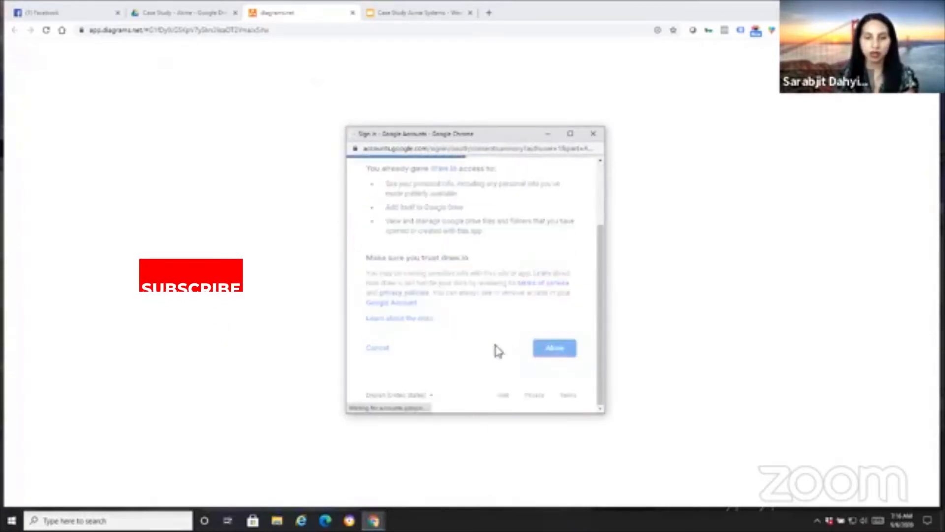
pyautogui.click(555, 348)
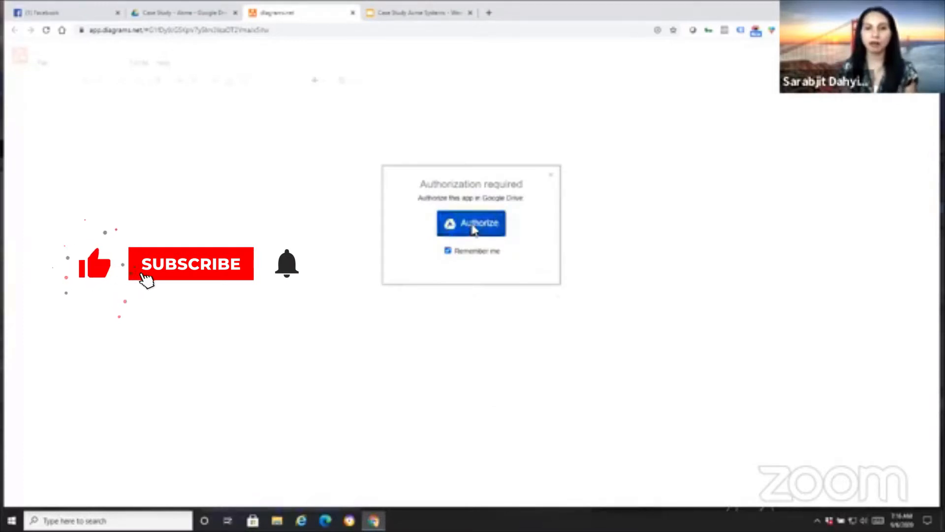
pyautogui.click(471, 223)
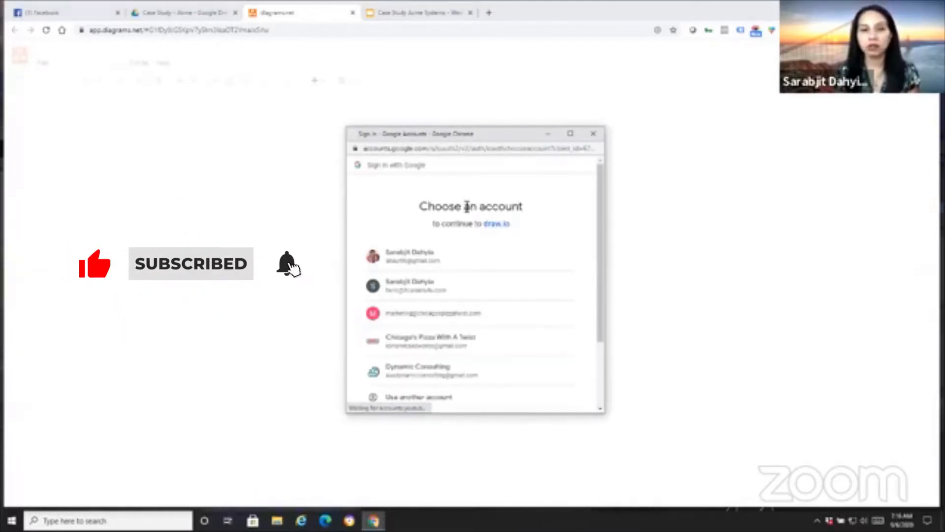
pyautogui.click(415, 285)
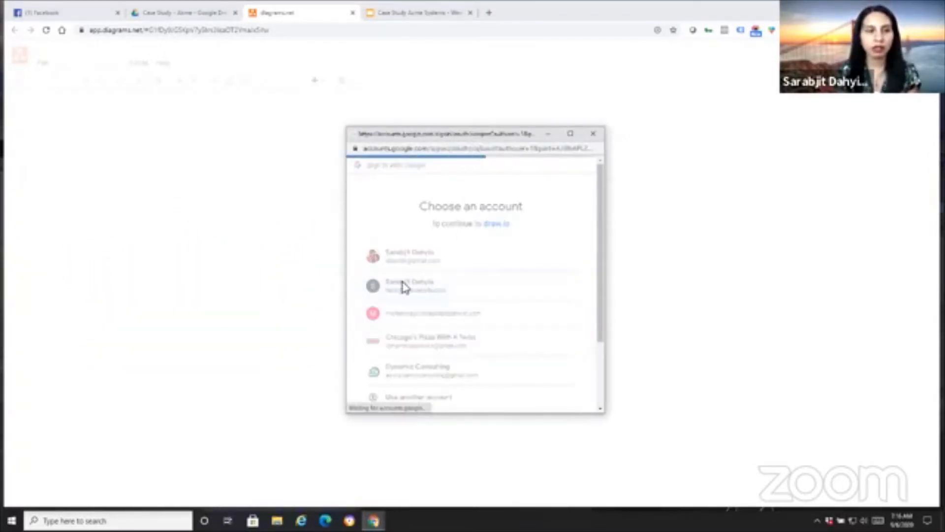
pyautogui.click(409, 287)
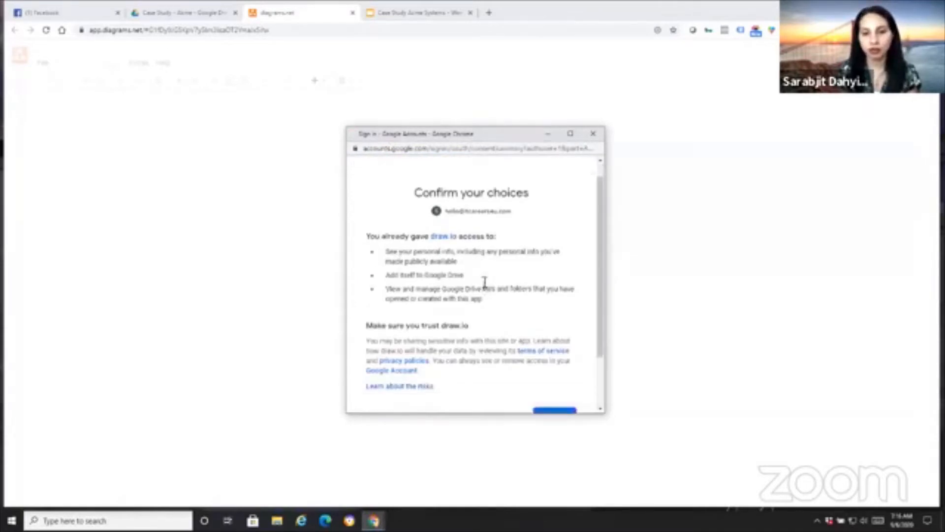
pyautogui.click(552, 411)
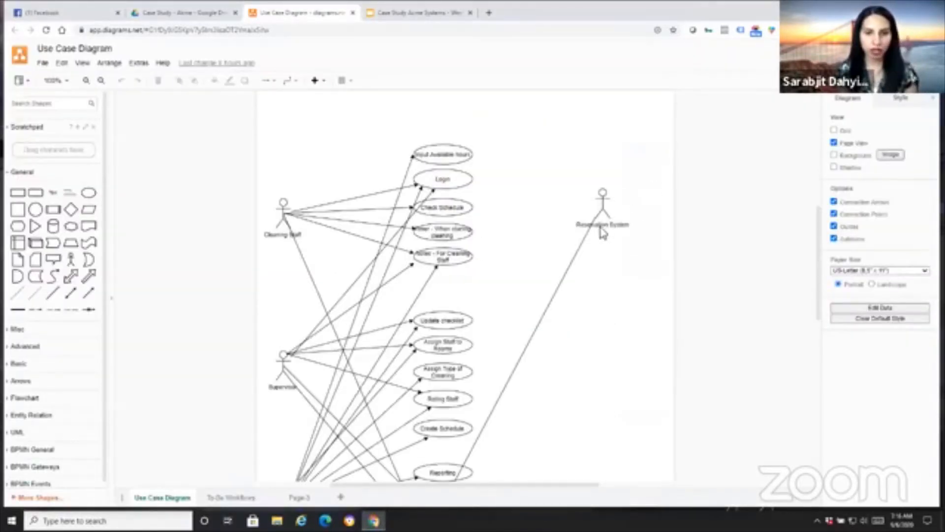
# Switch to the To-Be Workflows page of the diagram
pyautogui.scroll(-3)
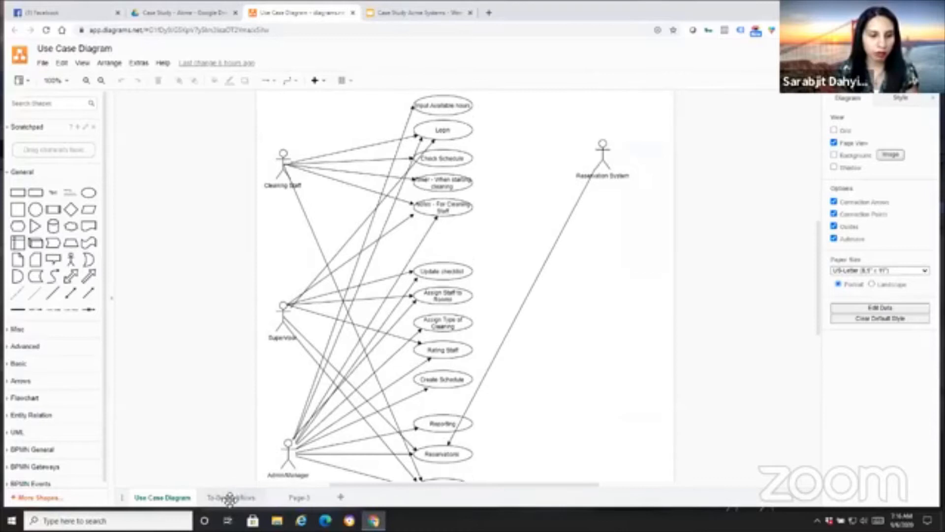
pyautogui.click(234, 497)
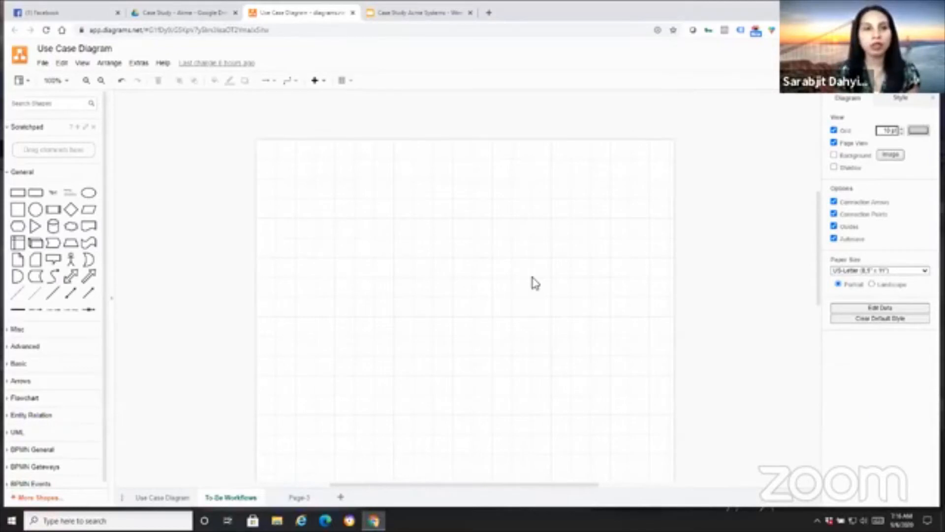
pyautogui.moveTo(504, 287)
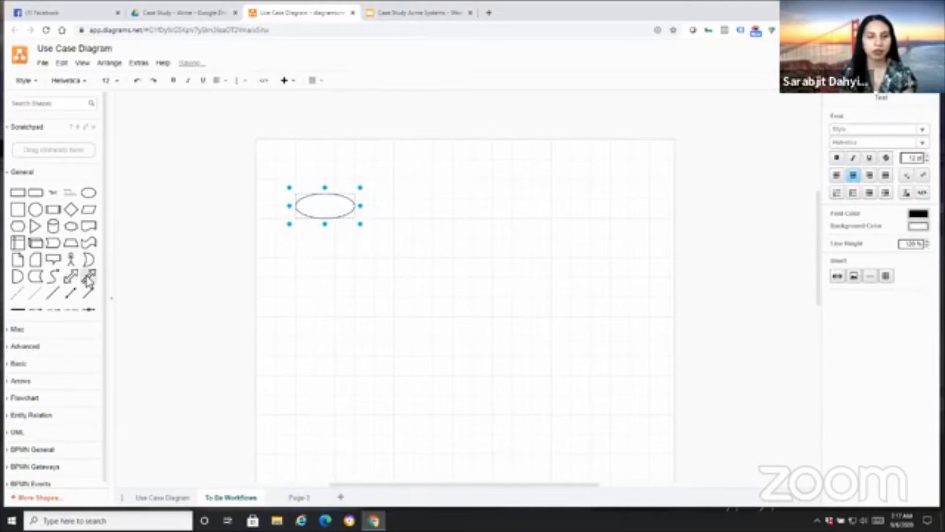
pyautogui.moveTo(88, 279)
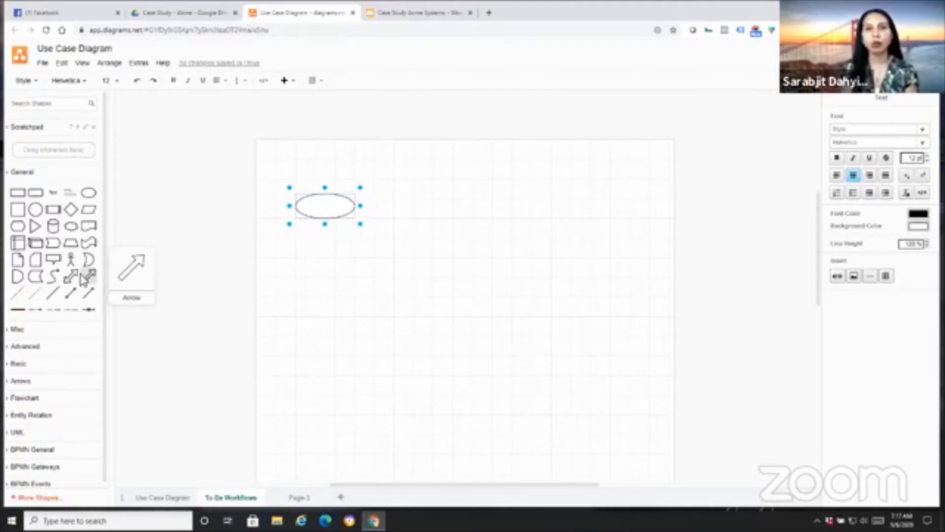
# Shrink the oval slightly and label it 'Start'
pyautogui.doubleClick(324, 205)
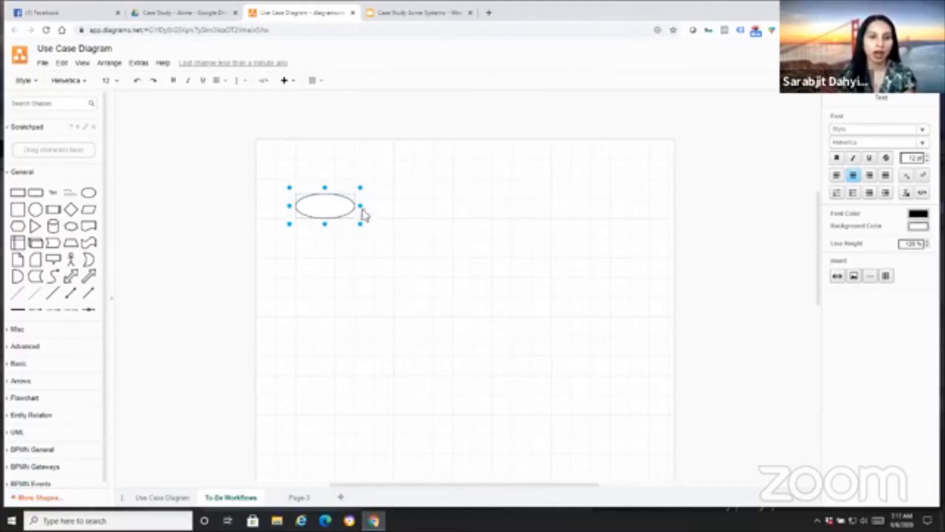
pyautogui.moveTo(362, 223); pyautogui.dragTo(351, 216)
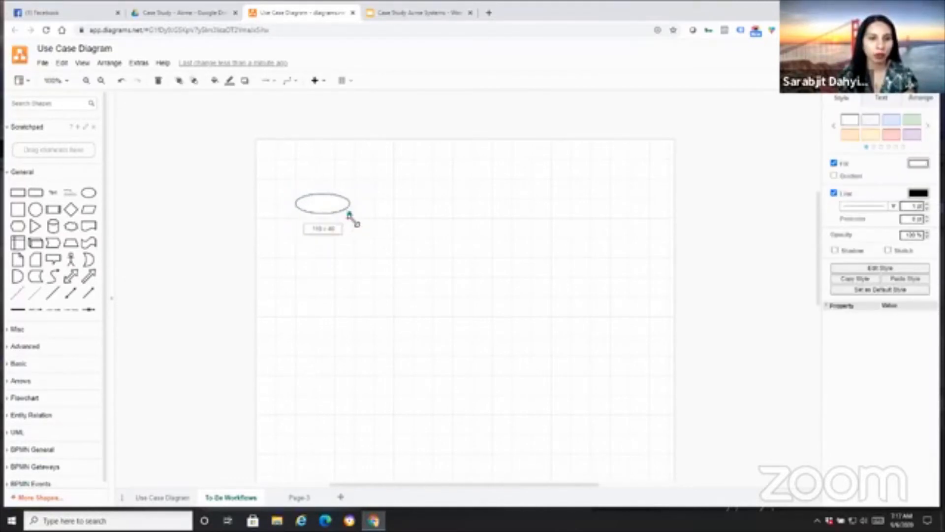
pyautogui.doubleClick(321, 205)
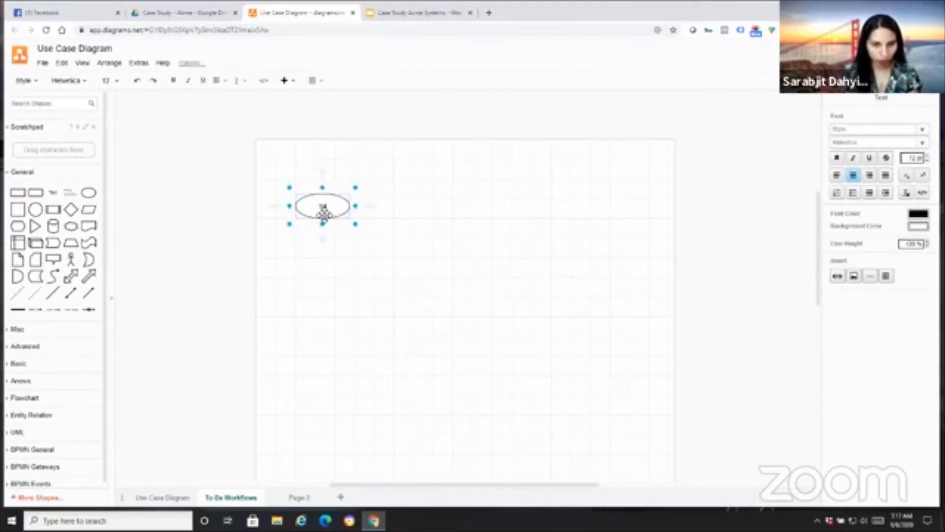
pyautogui.write('Start')
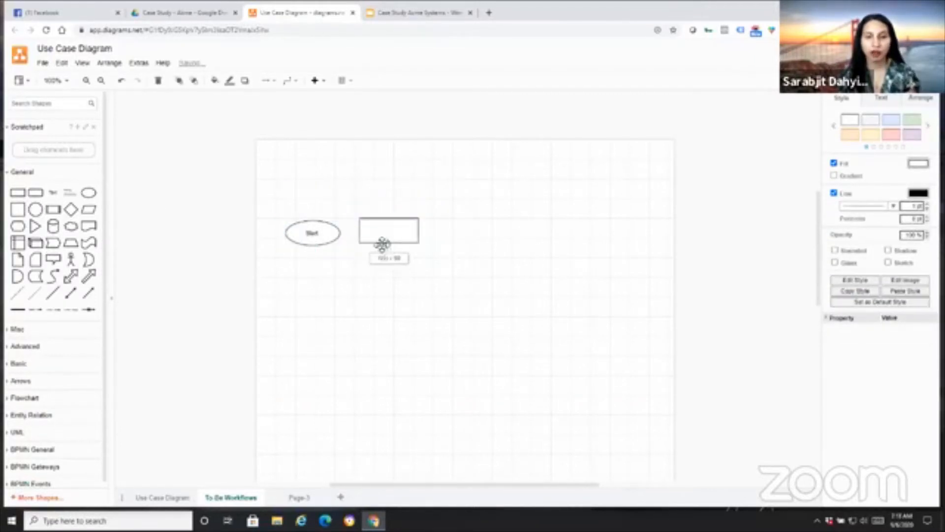
# Draw an arrow from the Start oval to the rectangle and begin editing its label
pyautogui.click(389, 234)
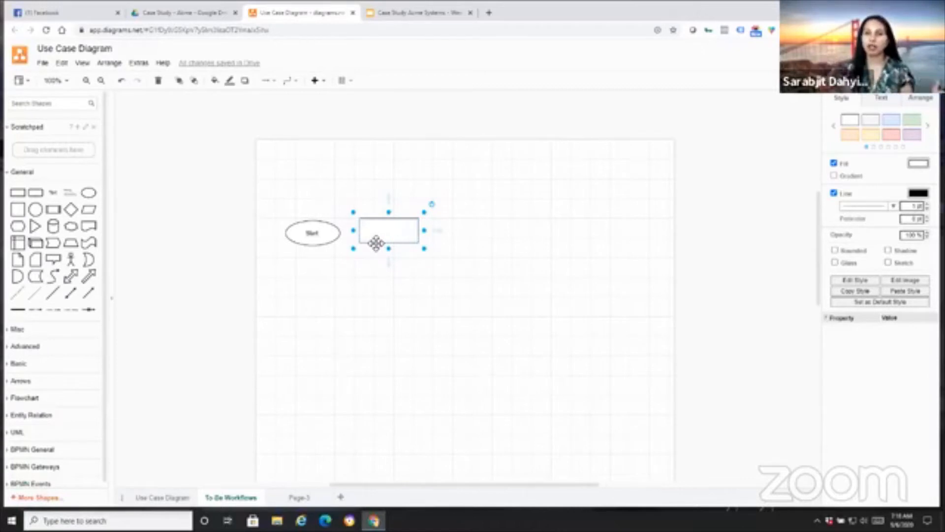
pyautogui.moveTo(419, 199)
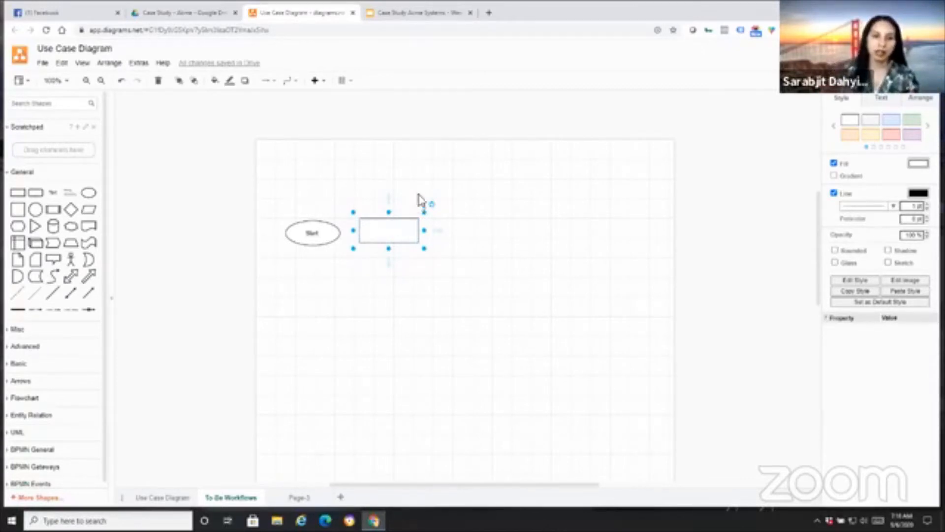
pyautogui.moveTo(388, 231); pyautogui.dragTo(392, 234)
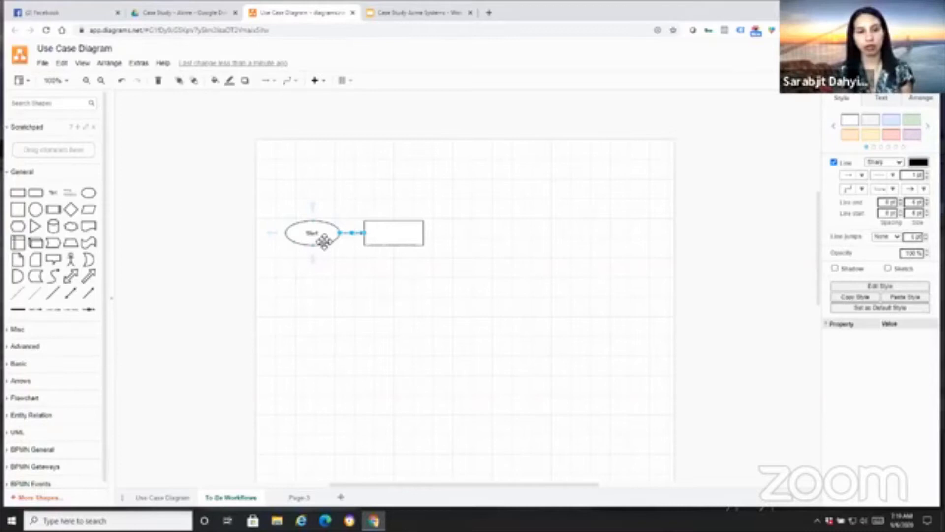
pyautogui.click(394, 234)
pyautogui.write('Admin lo')
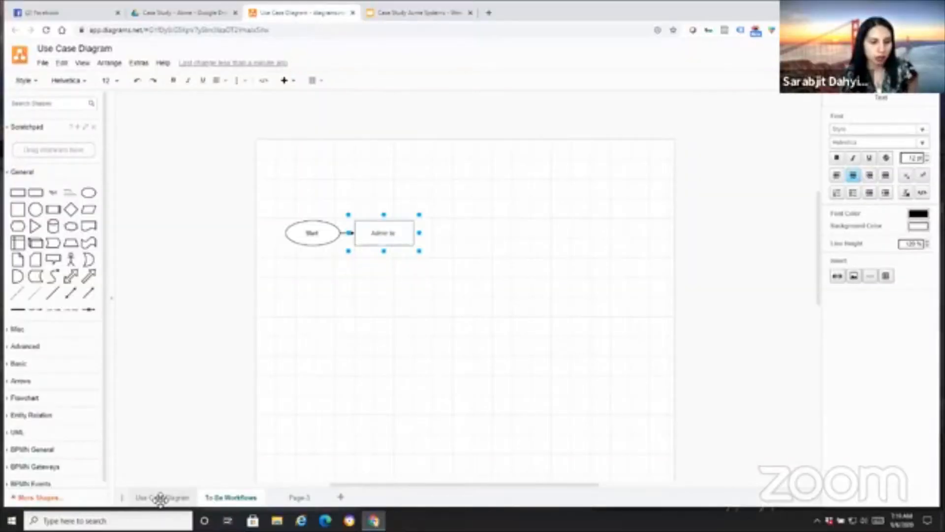
# Check the Use Case Diagram page and case study slides, then return to To-Be Workflows
pyautogui.click(162, 497)
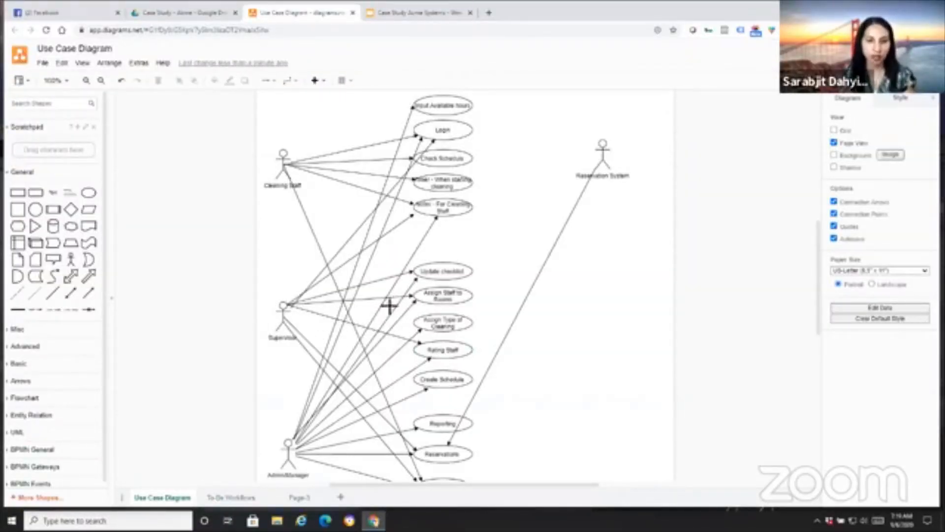
pyautogui.moveTo(379, 81)
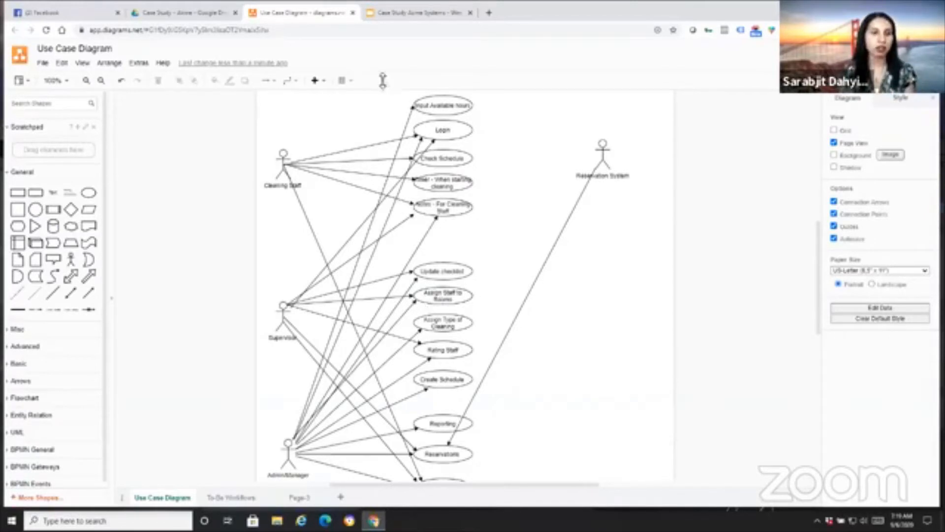
pyautogui.click(420, 12)
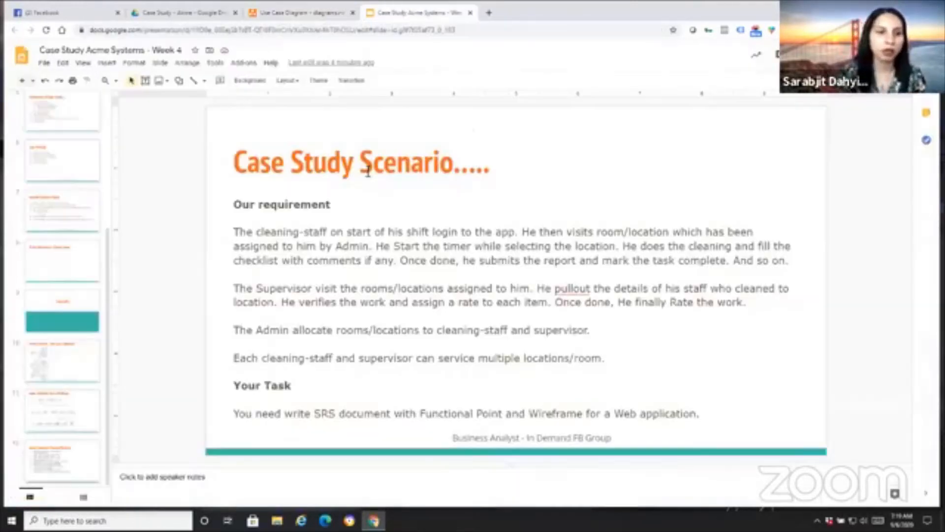
pyautogui.click(300, 11)
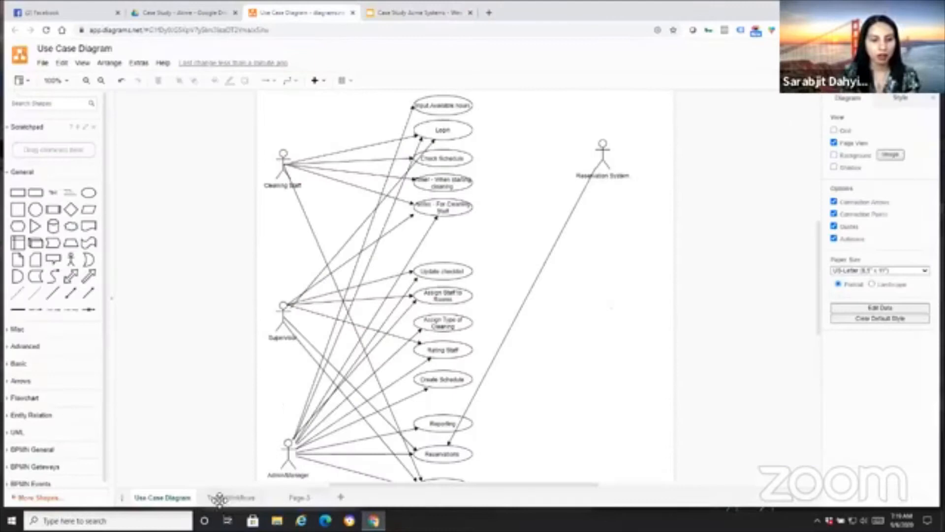
pyautogui.click(233, 497)
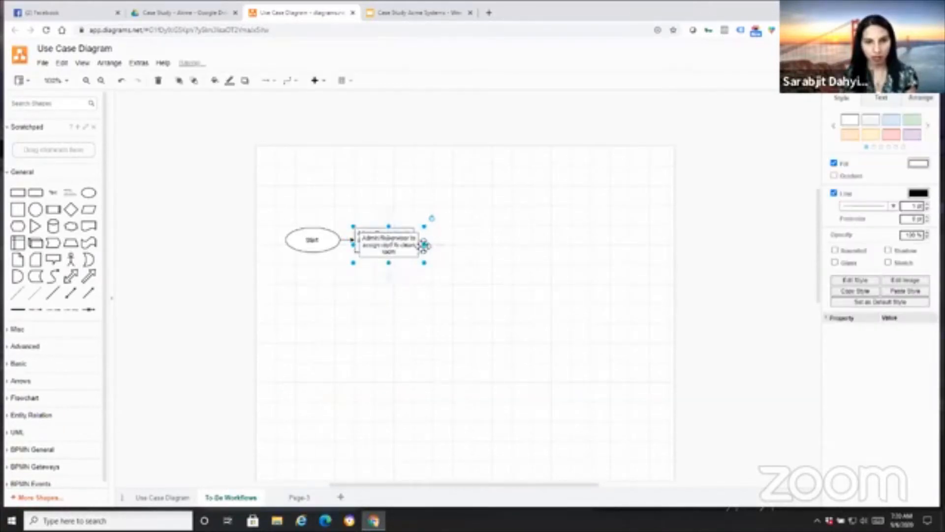
# Add a connected step and label the decision shape 'Completed cleaning'
pyautogui.moveTo(389, 244); pyautogui.dragTo(467, 237)
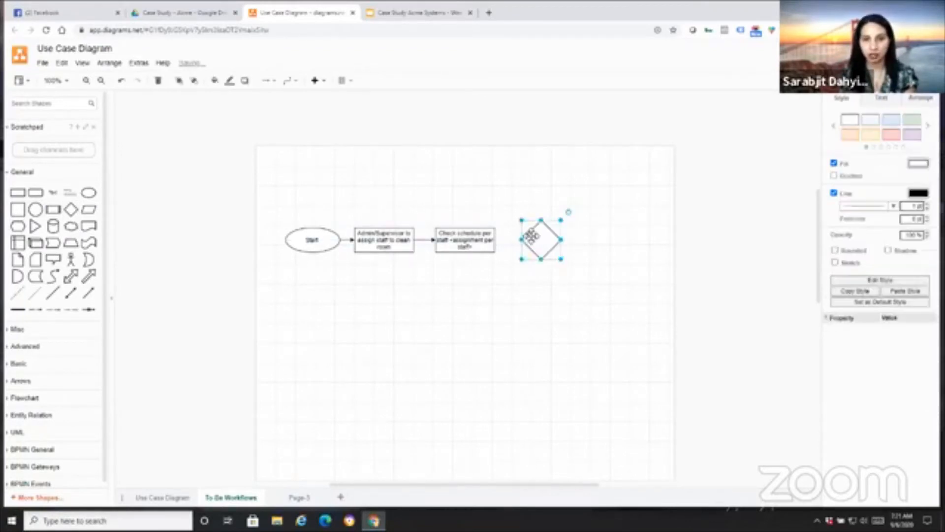
pyautogui.doubleClick(541, 240)
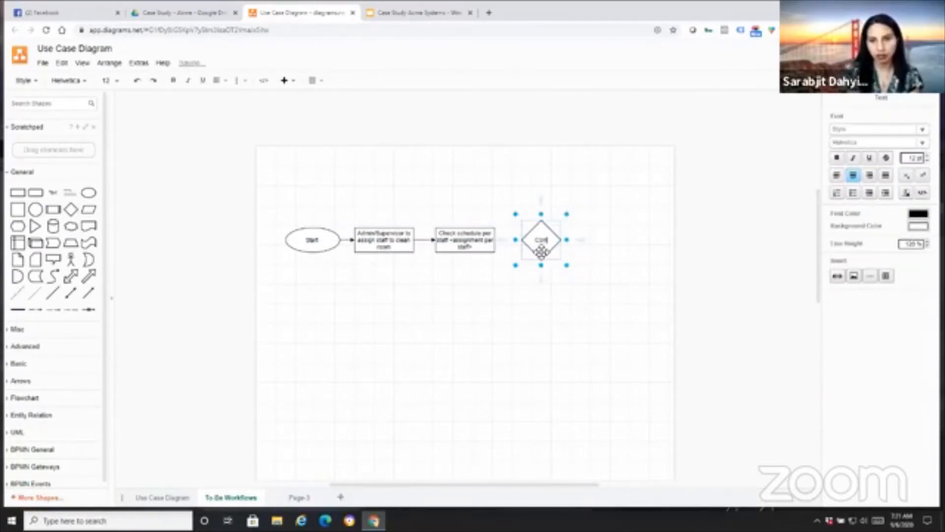
pyautogui.write('Completed cleaning?')
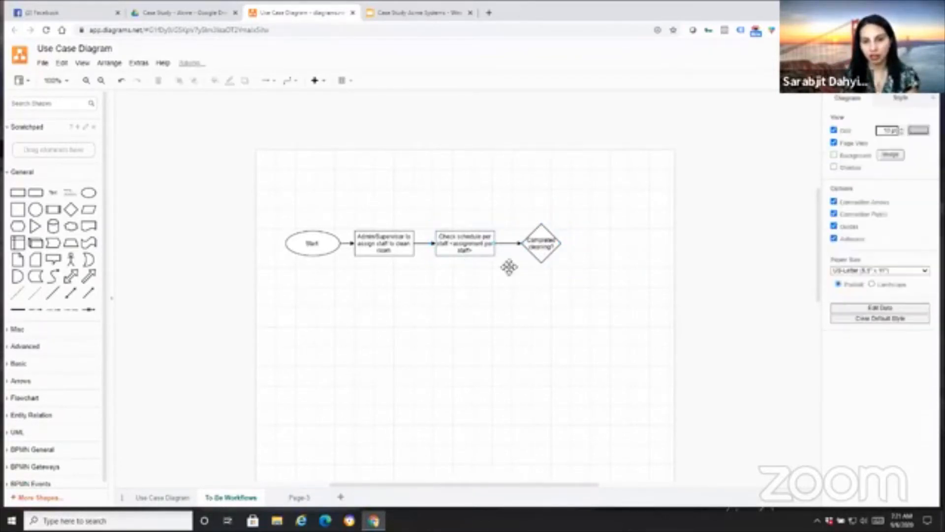
pyautogui.click(463, 245)
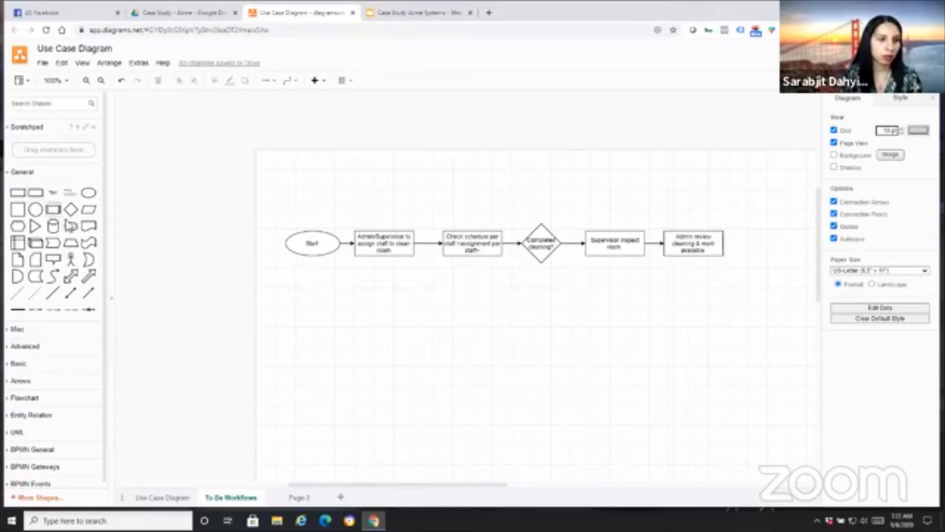
# Tighten the Start oval and admin review spacing, and place End below admin review
pyautogui.click(300, 243)
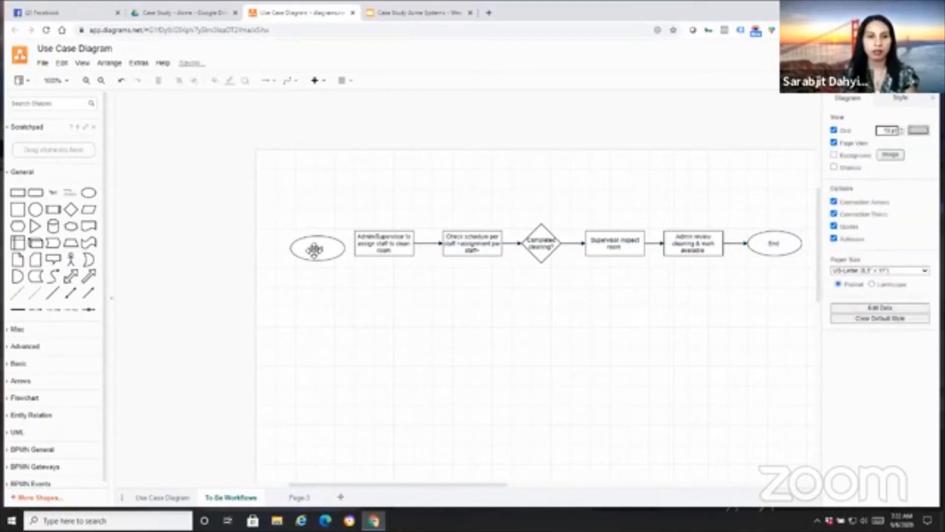
pyautogui.click(291, 243)
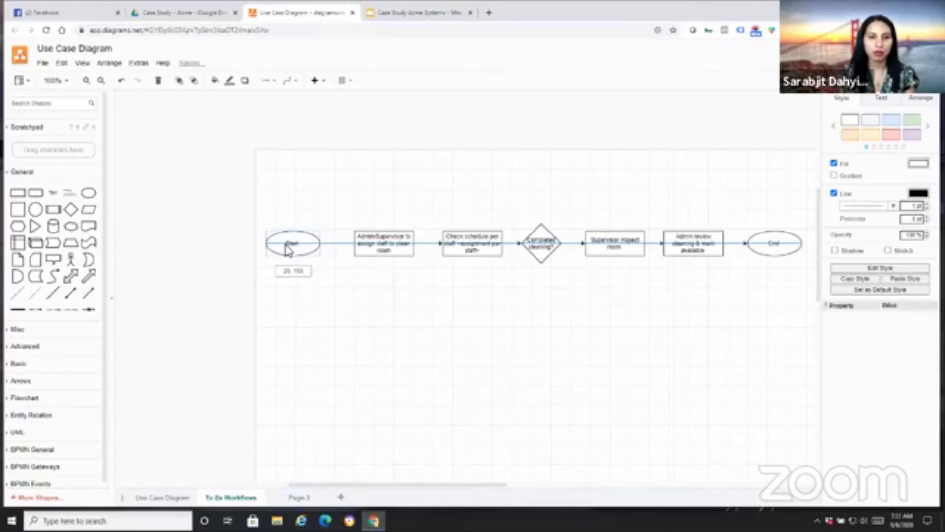
pyautogui.click(335, 243)
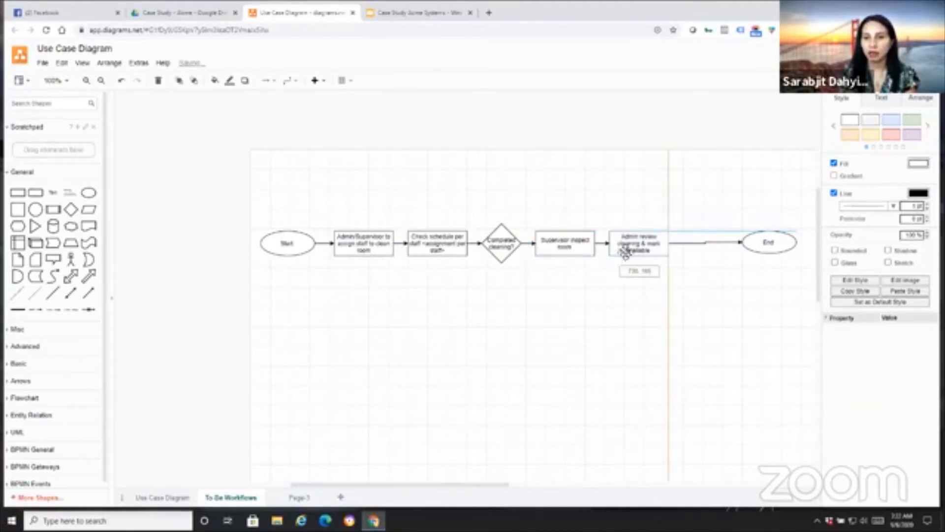
pyautogui.moveTo(767, 241); pyautogui.dragTo(705, 259)
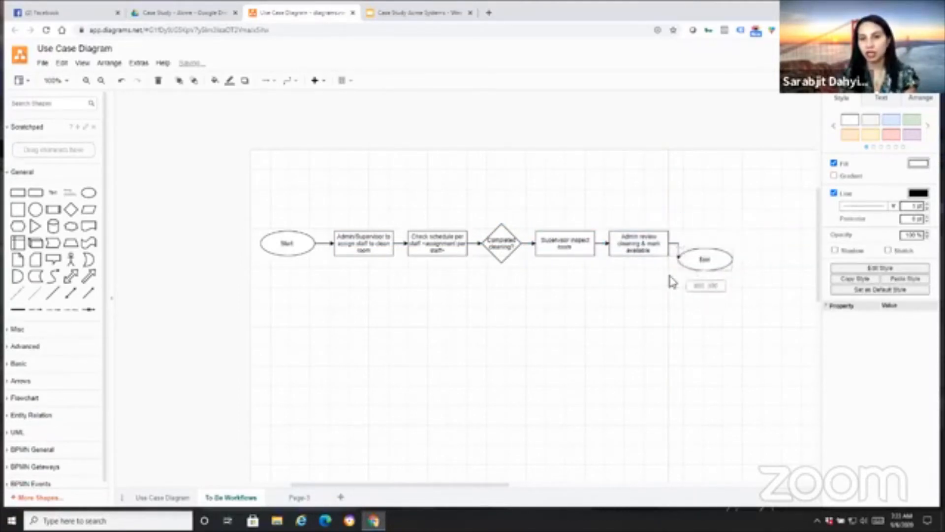
pyautogui.moveTo(704, 258); pyautogui.dragTo(635, 298)
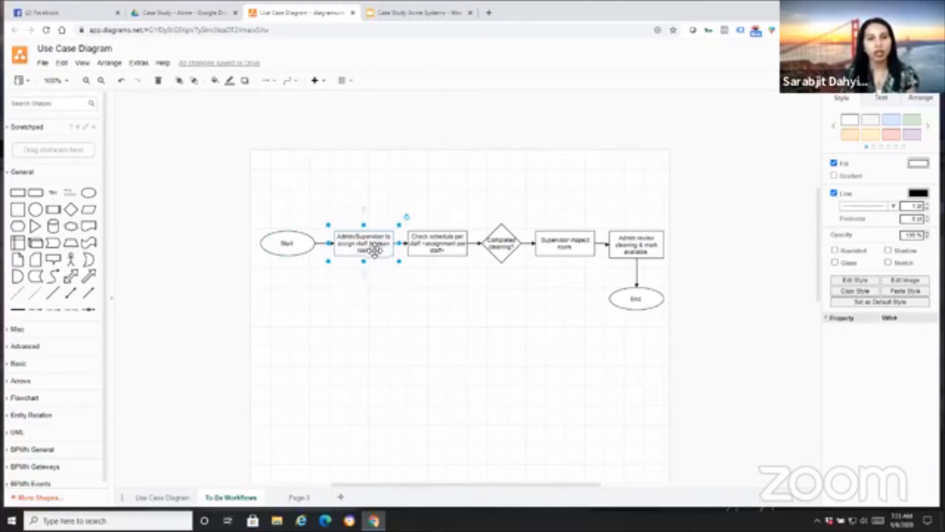
# Add a 'Level 0 - Workflow' heading above the flowchart and a 'Level 1 - Workflow' copy below
pyautogui.click(184, 474)
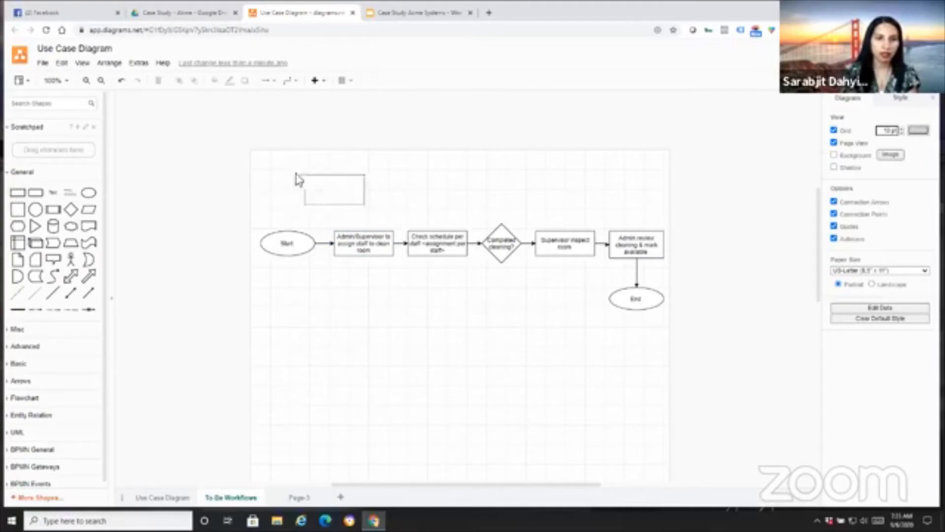
pyautogui.click(323, 184)
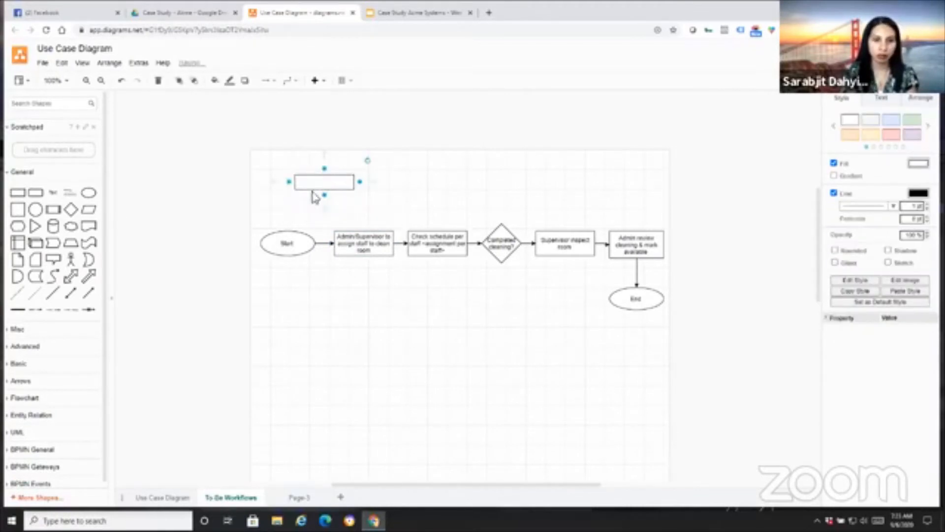
pyautogui.doubleClick(324, 182)
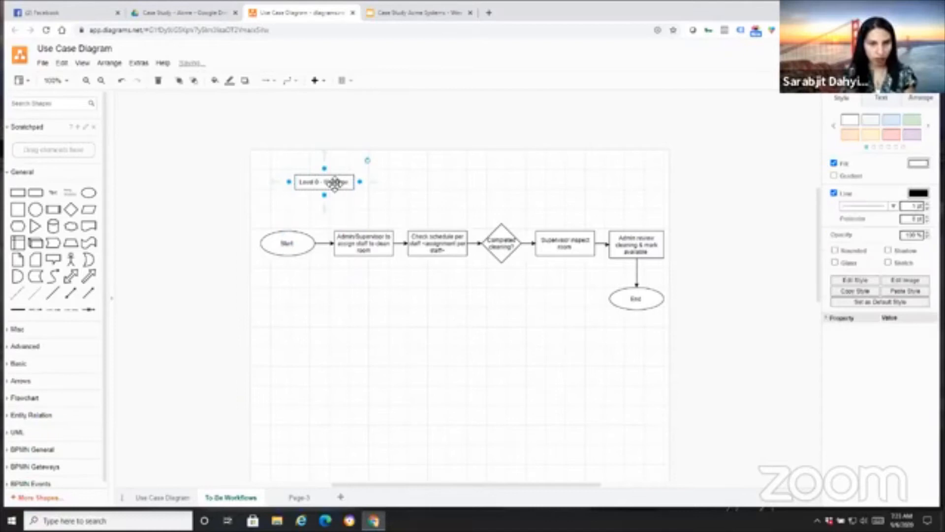
pyautogui.moveTo(324, 182); pyautogui.dragTo(319, 413)
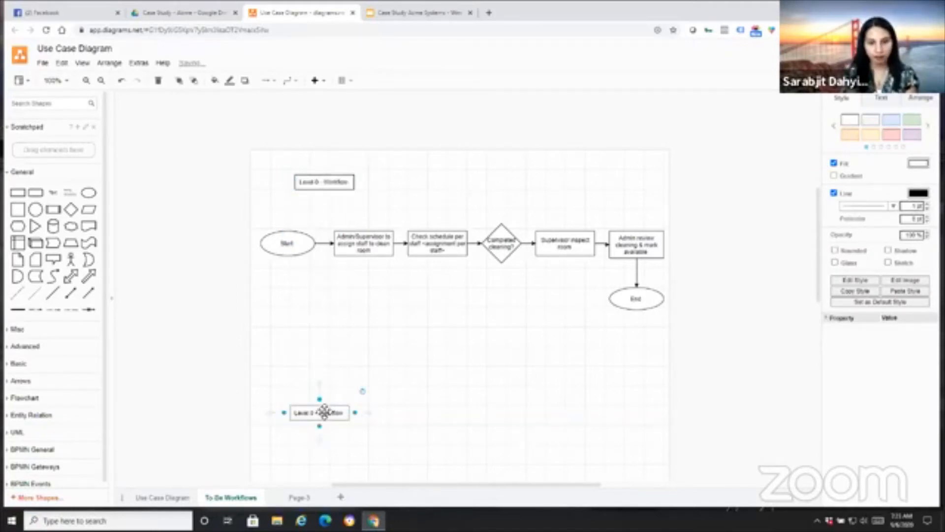
pyautogui.doubleClick(318, 413)
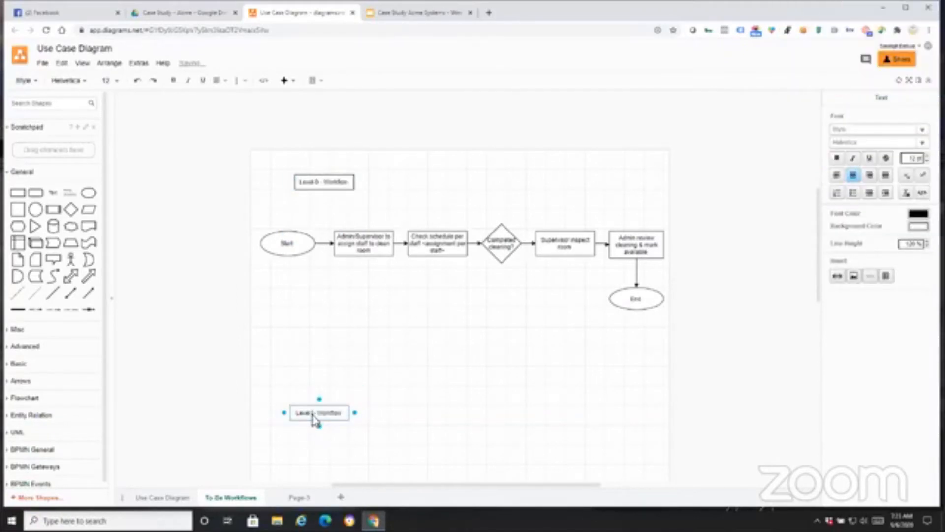
pyautogui.click(522, 279)
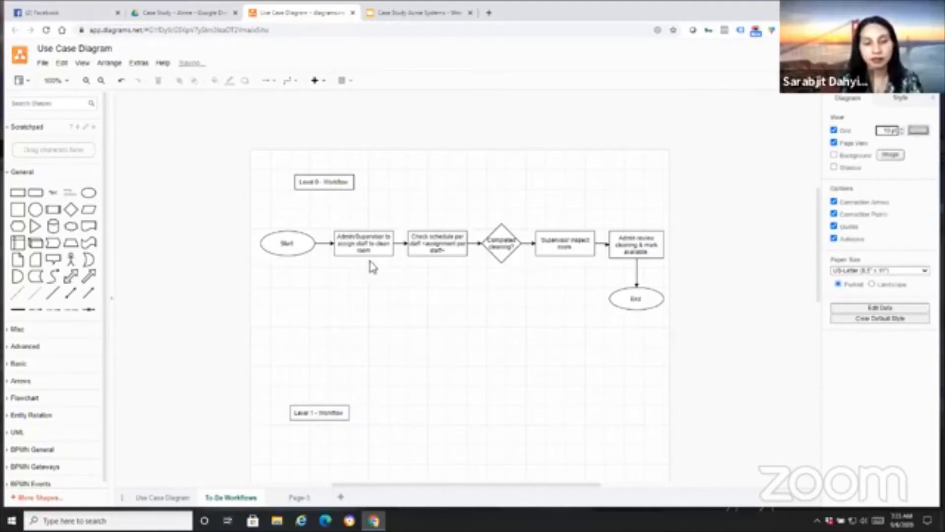
# Nudge the supervisor inspection and admin review steps closer together
pyautogui.click(359, 243)
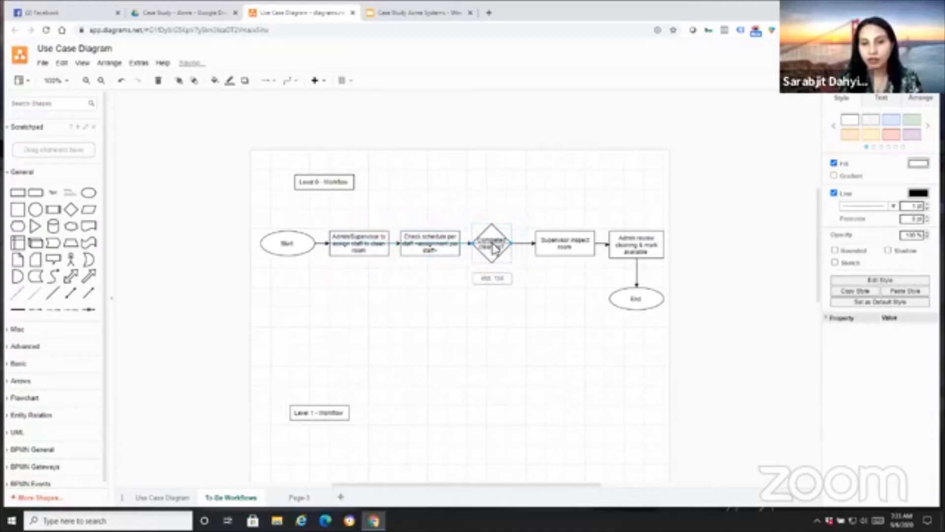
pyautogui.click(552, 243)
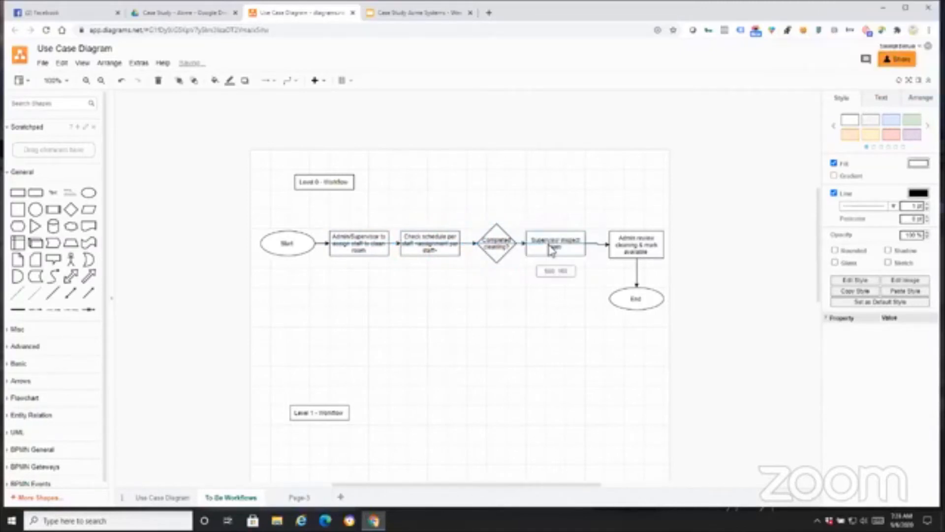
pyautogui.click(626, 244)
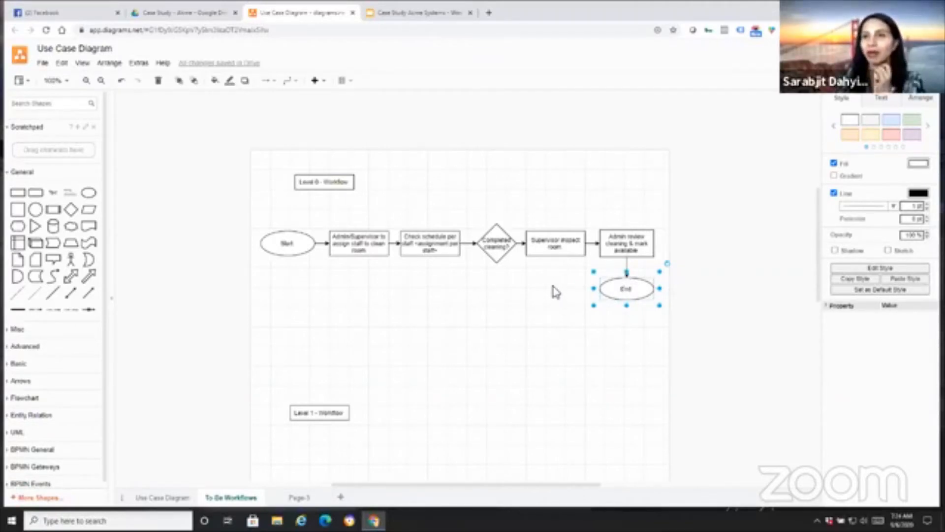
pyautogui.moveTo(525, 302)
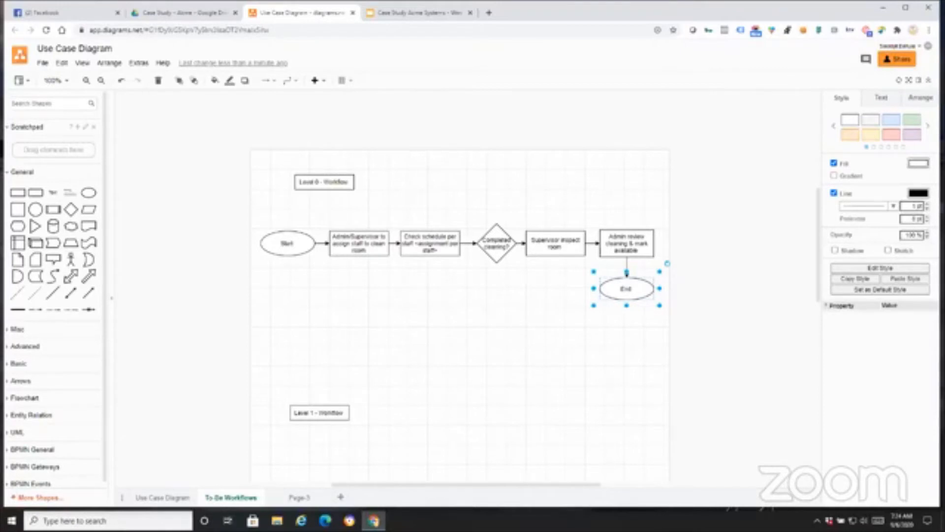
# Reposition the 'Level 1 - Workflow' heading higher and left, just under the level-0 flowchart
pyautogui.click(382, 411)
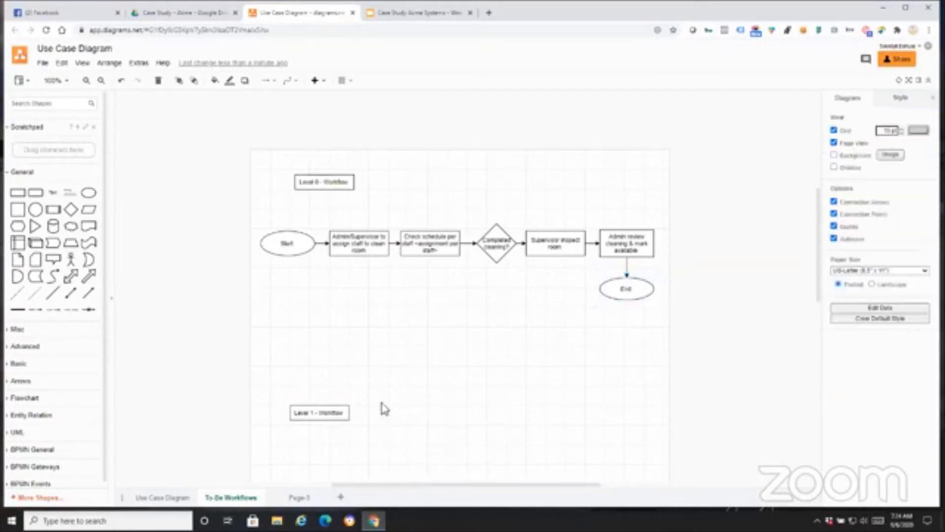
pyautogui.click(319, 412)
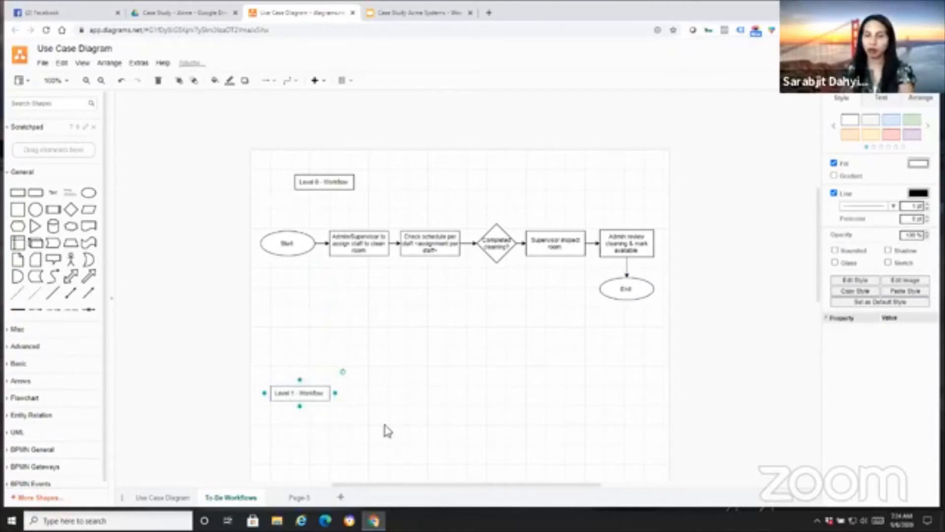
pyautogui.click(345, 318)
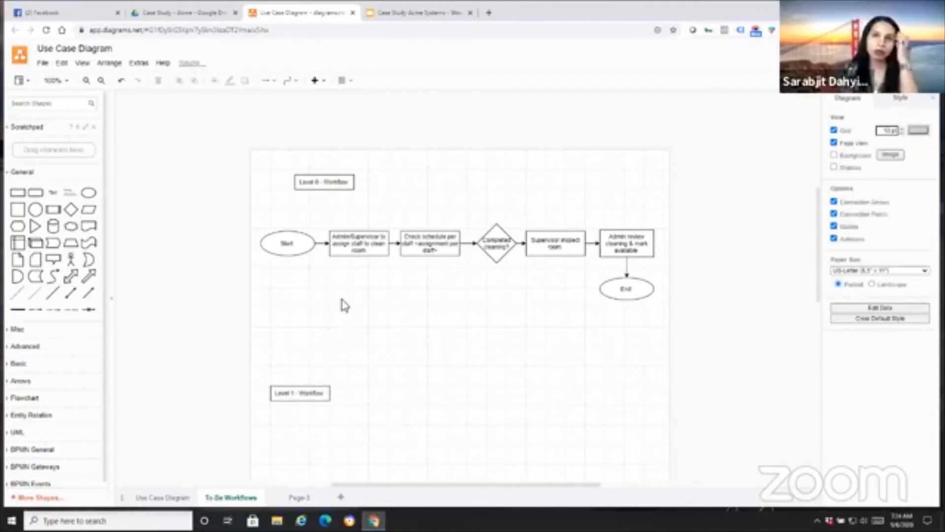
pyautogui.moveTo(347, 334)
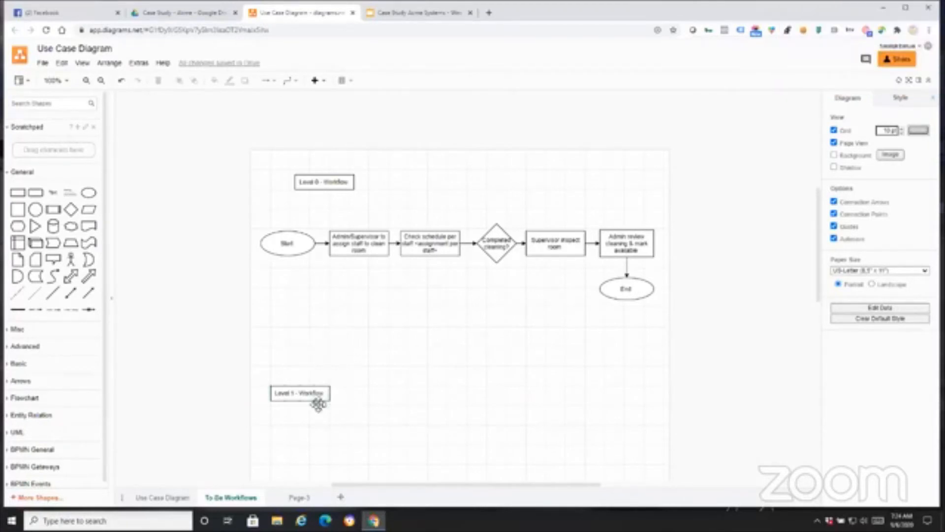
pyautogui.click(299, 392)
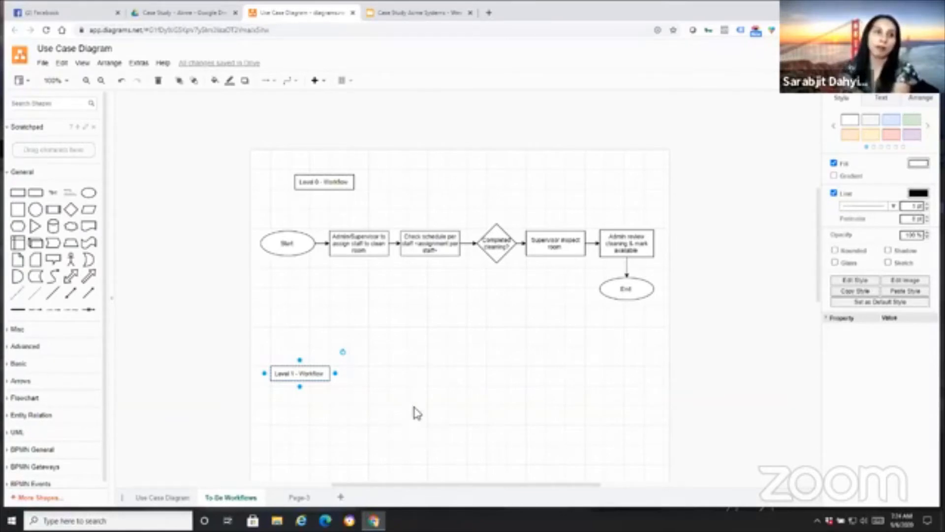
pyautogui.moveTo(420, 448)
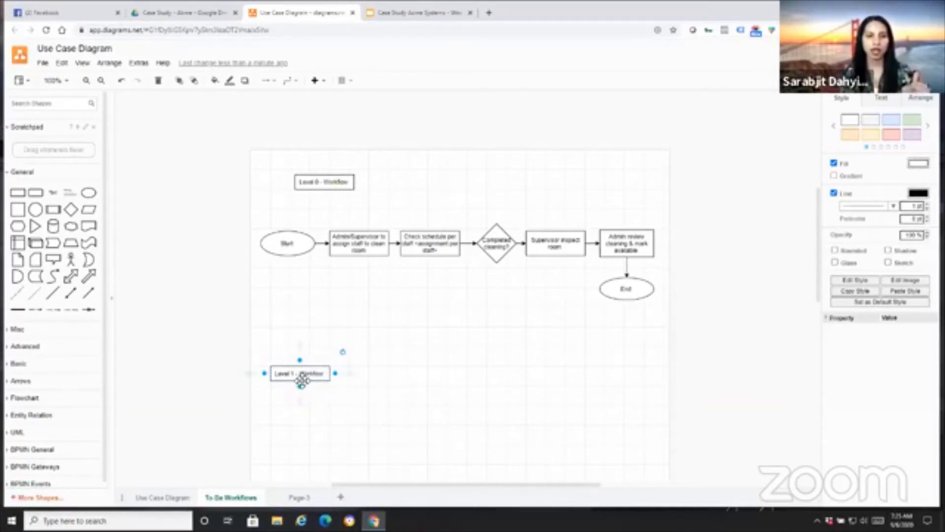
# Place actor figures under the Level 1 heading and move the Supervisor actor lower
pyautogui.moveTo(300, 373); pyautogui.dragTo(300, 353)
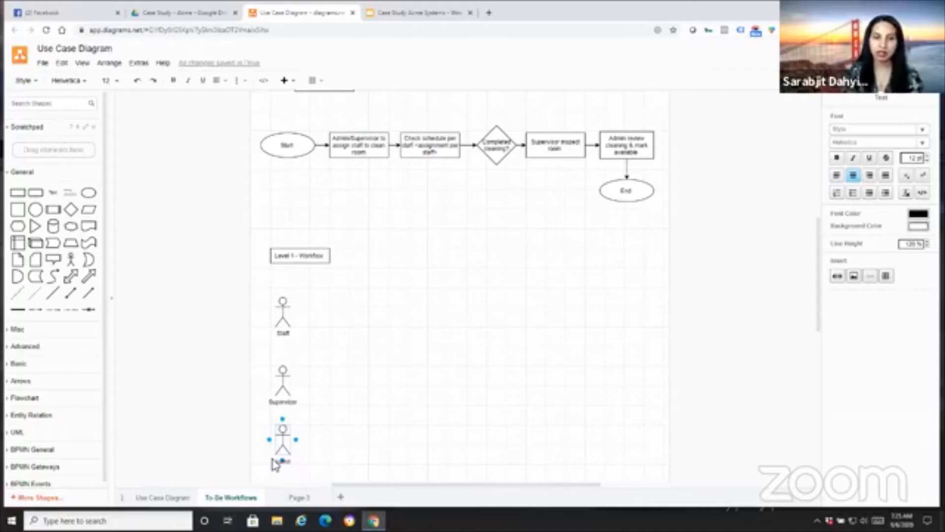
pyautogui.click(300, 255)
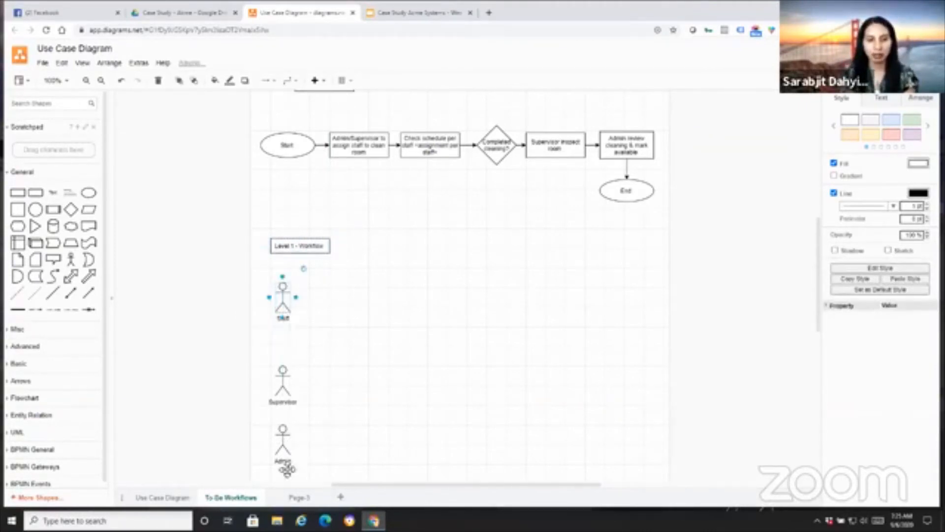
pyautogui.scroll(-3)
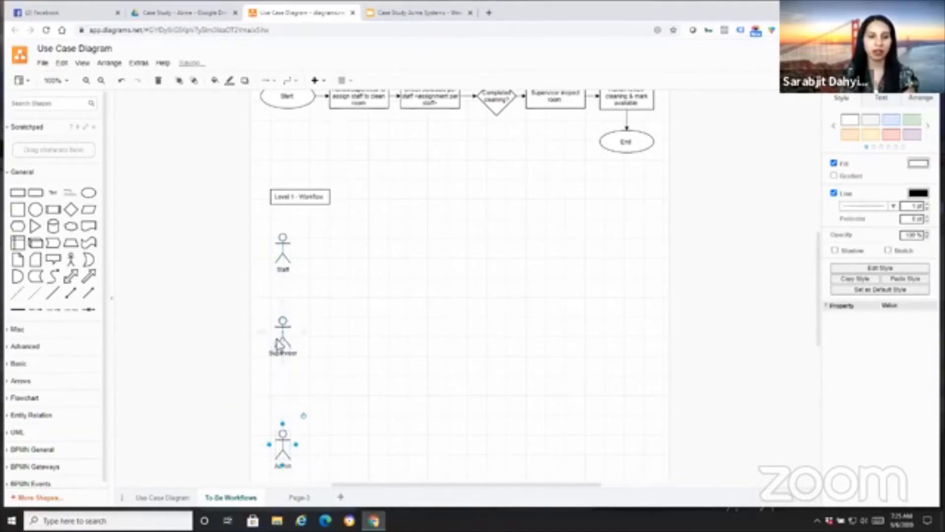
pyautogui.click(282, 344)
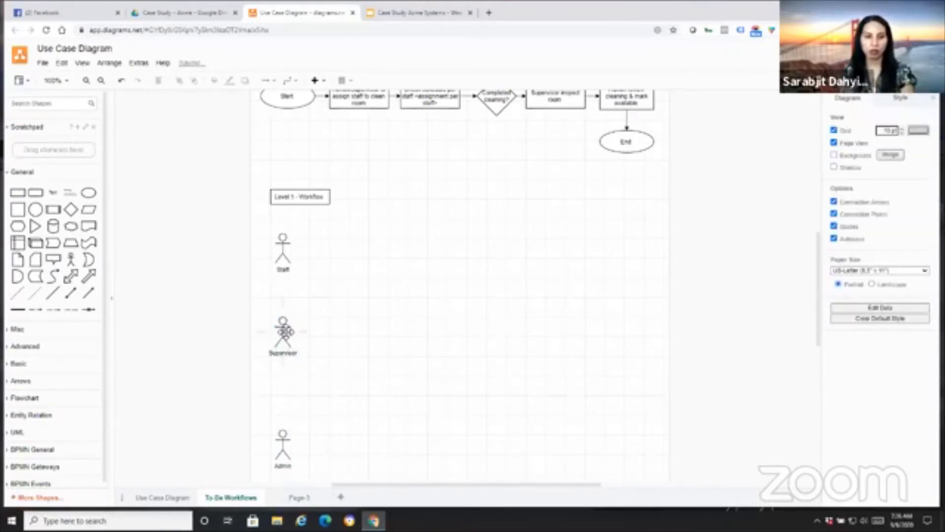
pyautogui.click(283, 336)
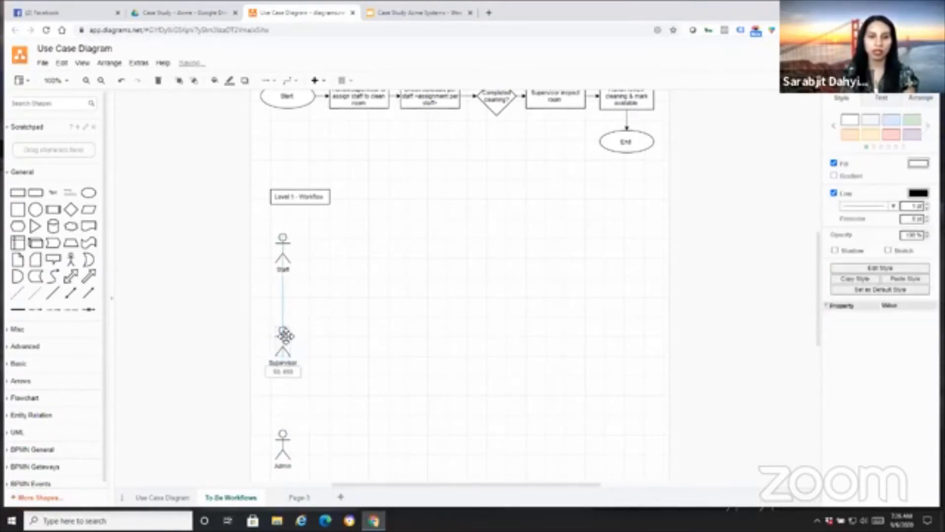
pyautogui.click(340, 359)
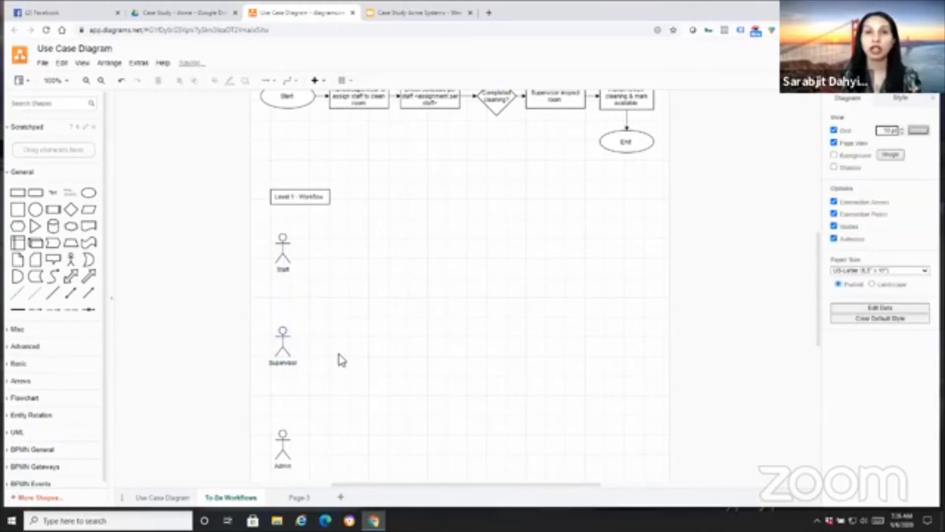
pyautogui.moveTo(355, 339)
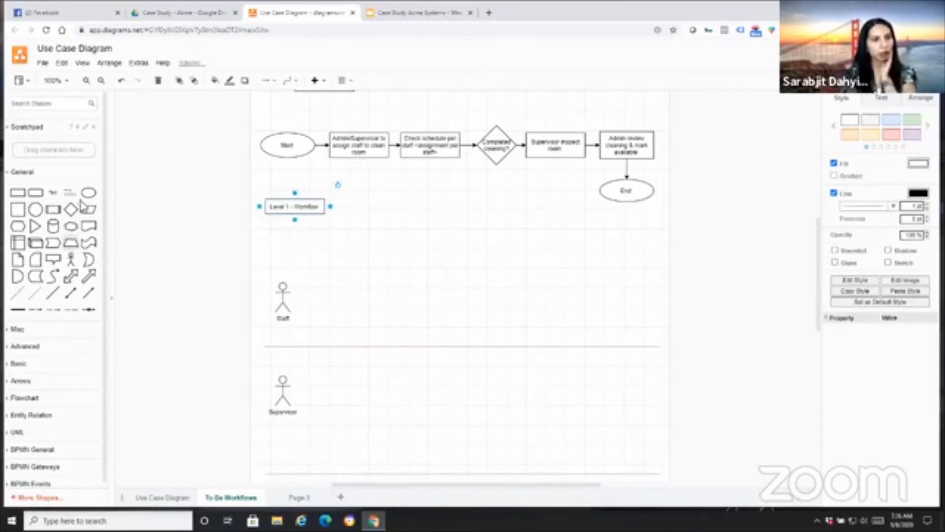
# Add and label a shape in the Staff lane, and loop the decision back to the cleaning step
pyautogui.moveTo(293, 277); pyautogui.dragTo(390, 312)
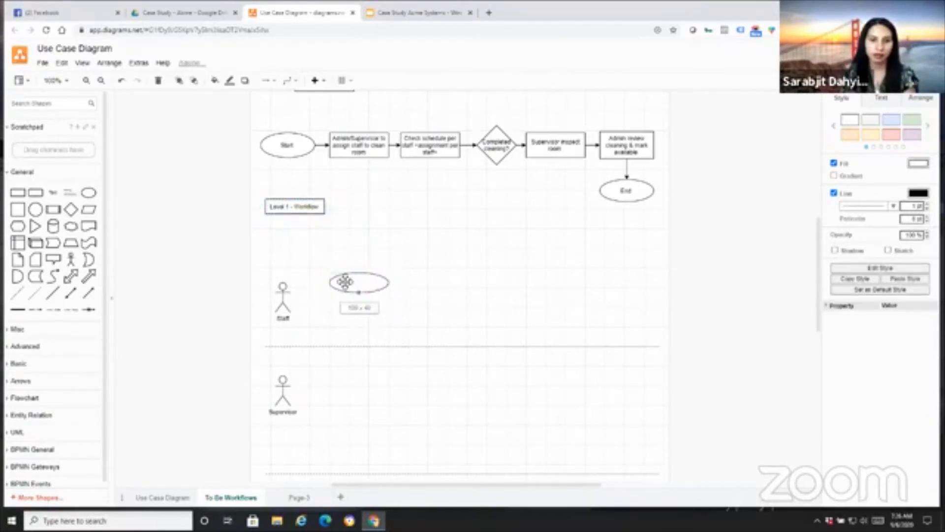
pyautogui.doubleClick(357, 282)
pyautogui.write('Start')
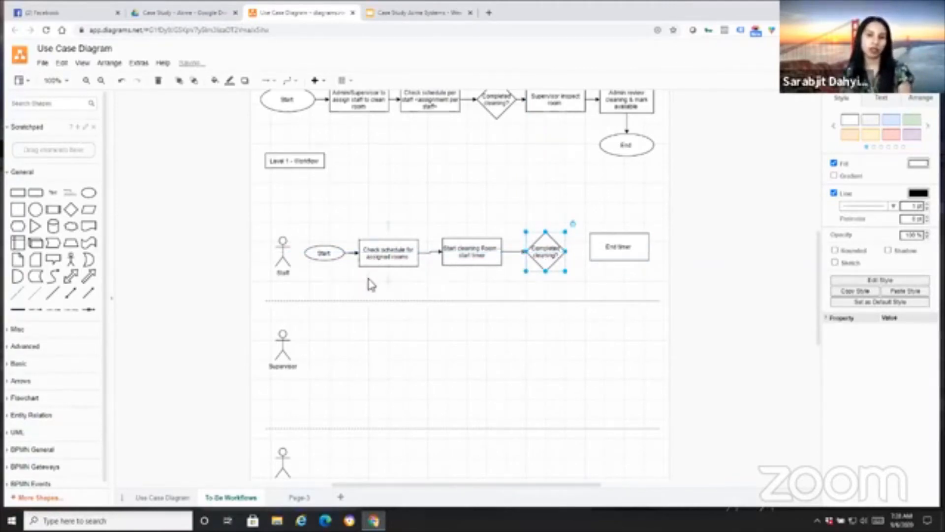
pyautogui.click(471, 253)
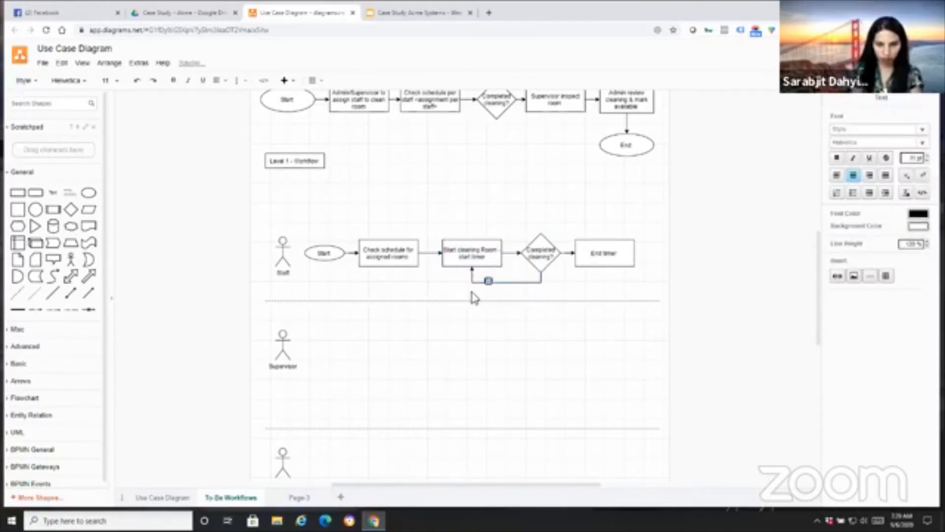
pyautogui.click(540, 252)
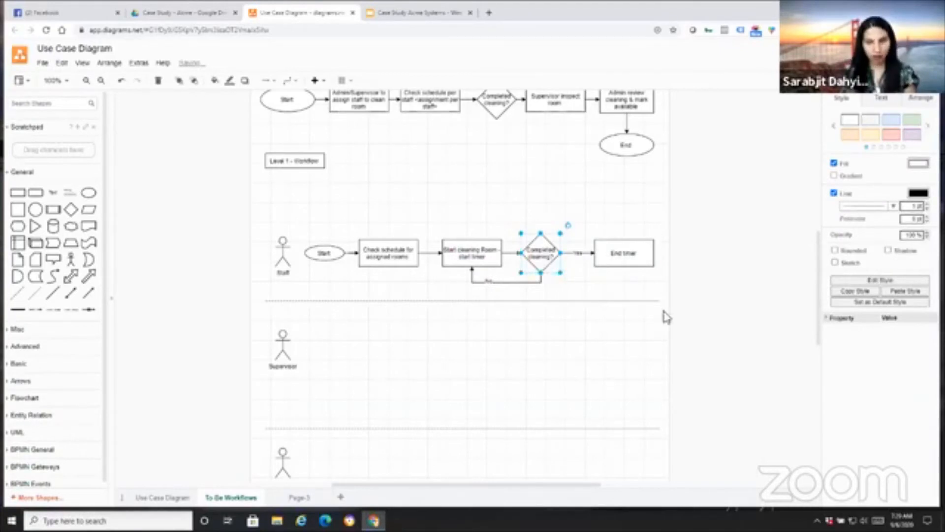
# Copy the decision after End timer as 'Completed all assigned rooms?' and add 'End work for the day'
pyautogui.moveTo(536, 252); pyautogui.dragTo(702, 252)
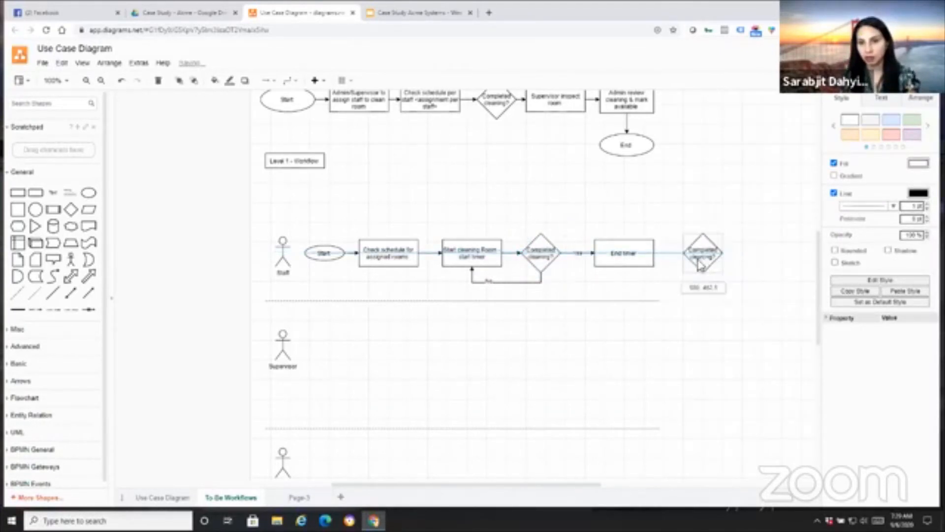
pyautogui.click(624, 252)
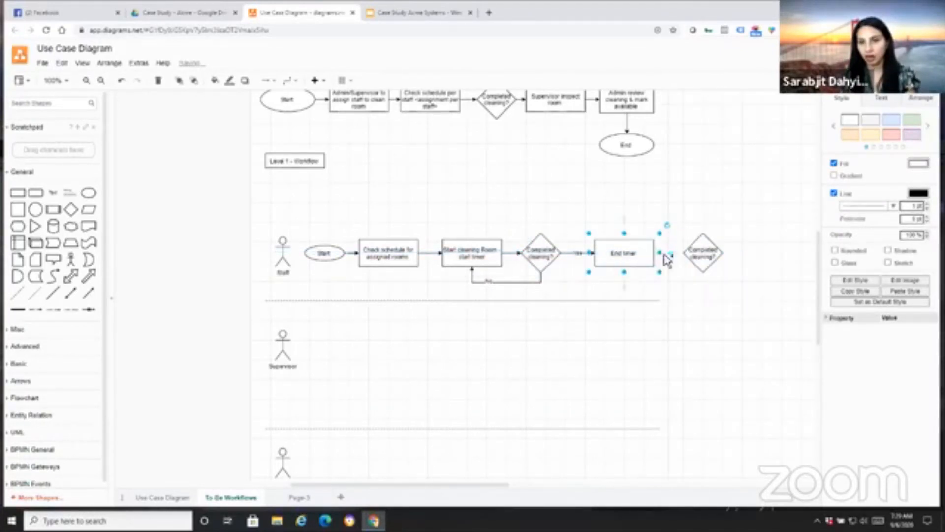
pyautogui.doubleClick(702, 252)
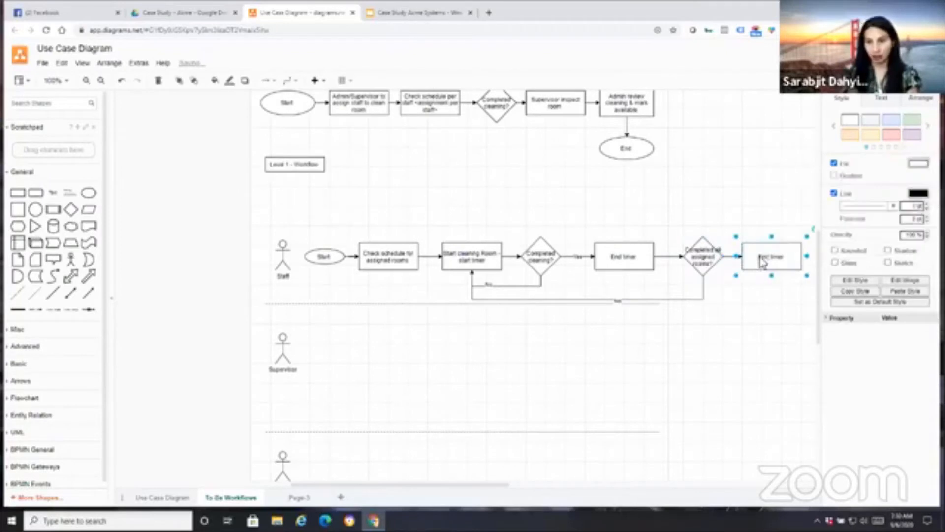
pyautogui.doubleClick(768, 257)
pyautogui.write('work for the day')
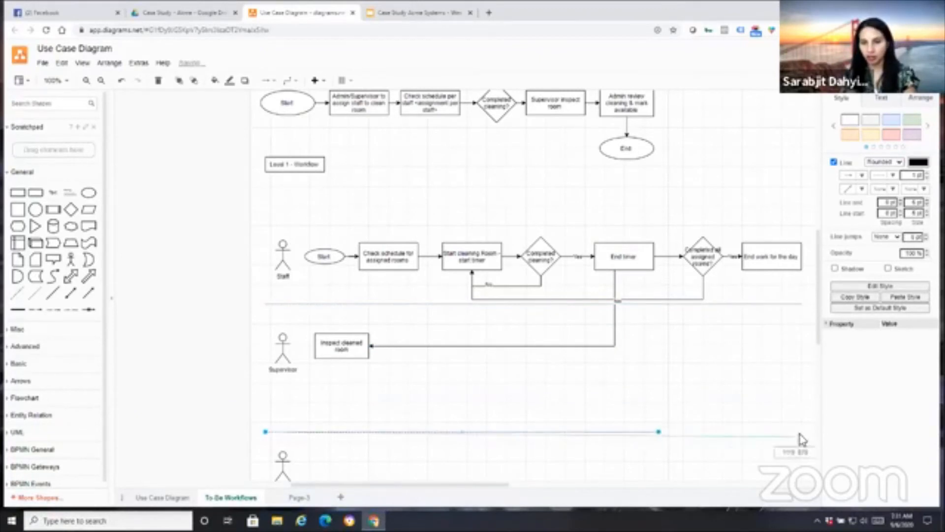
pyautogui.moveTo(814, 450)
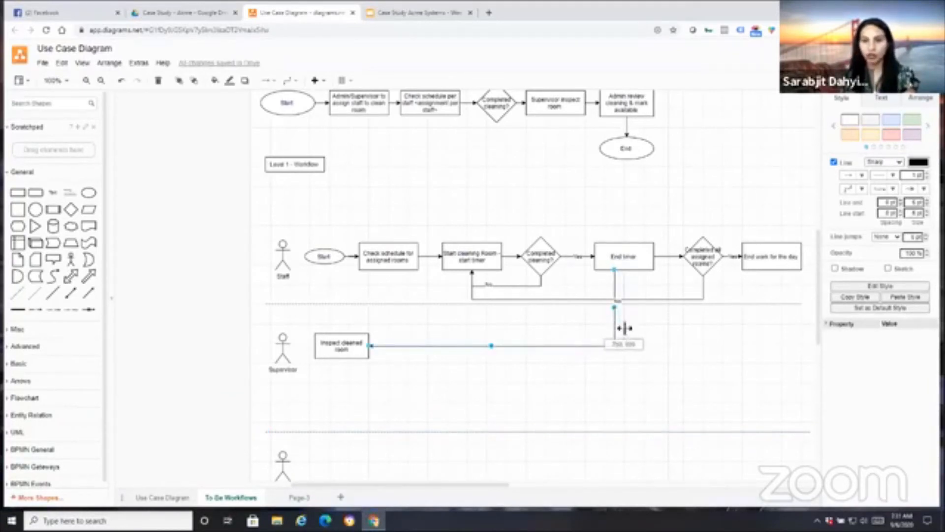
# Copy 'Inspect cleaned room' below itself and relabel the copy 'Rate the cleaning'
pyautogui.click(388, 367)
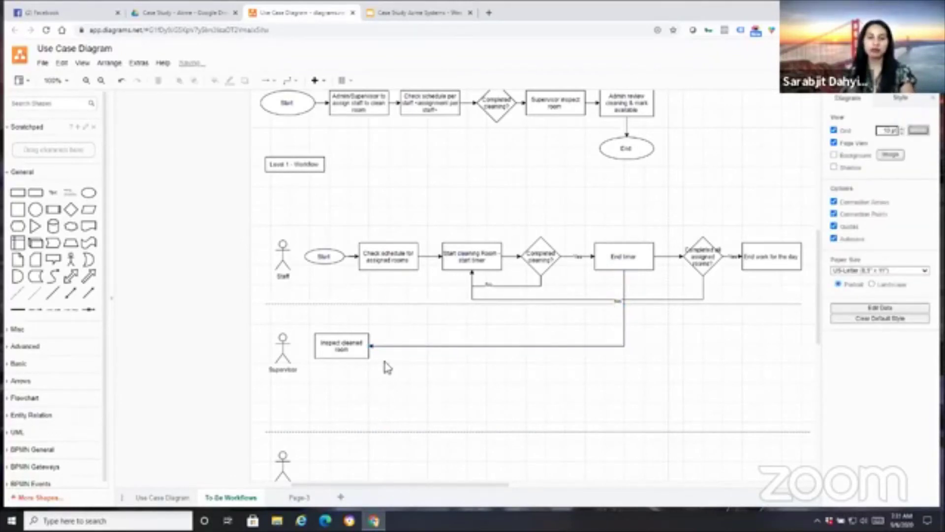
pyautogui.click(340, 345)
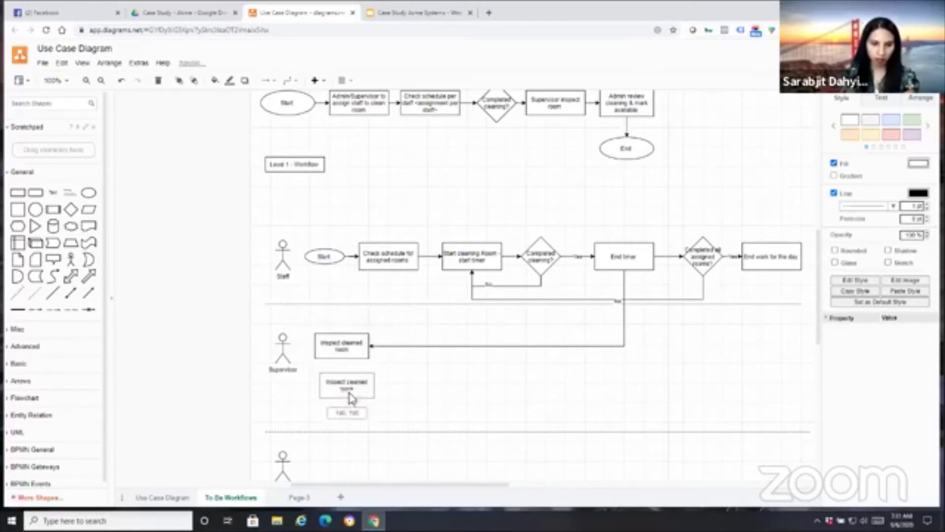
pyautogui.click(345, 388)
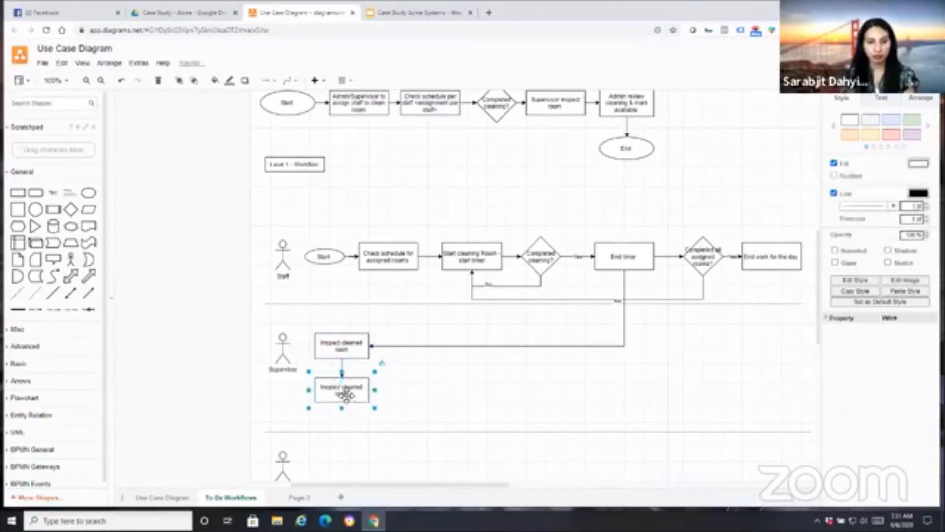
pyautogui.doubleClick(342, 390)
pyautogui.write('Rate the cleaning')
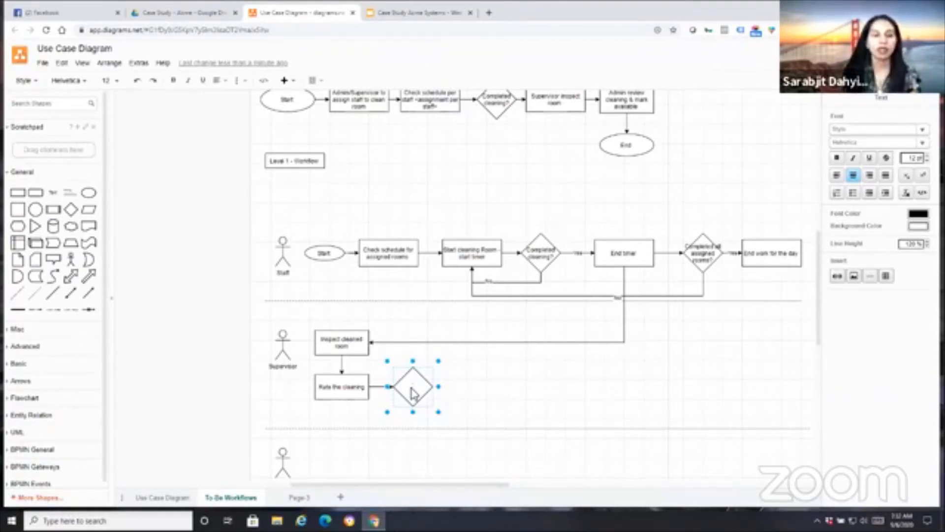
pyautogui.moveTo(435, 407)
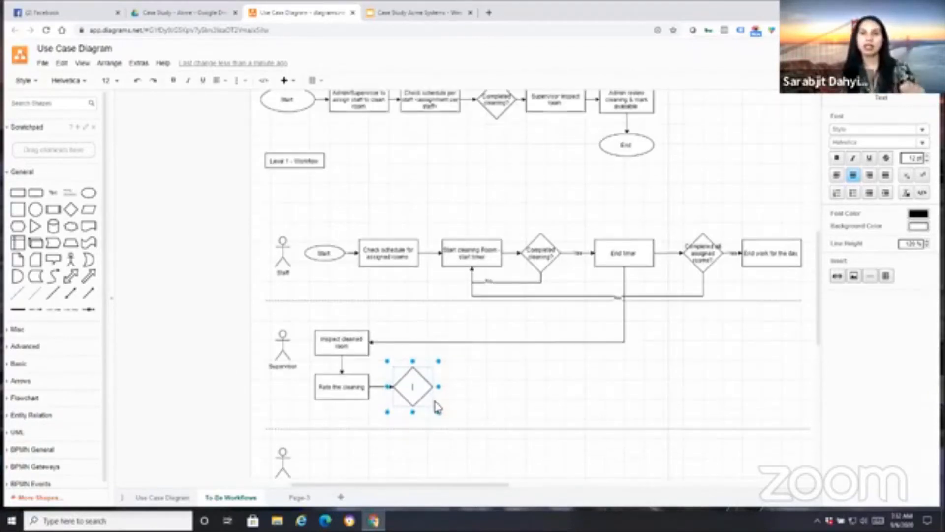
pyautogui.moveTo(446, 377)
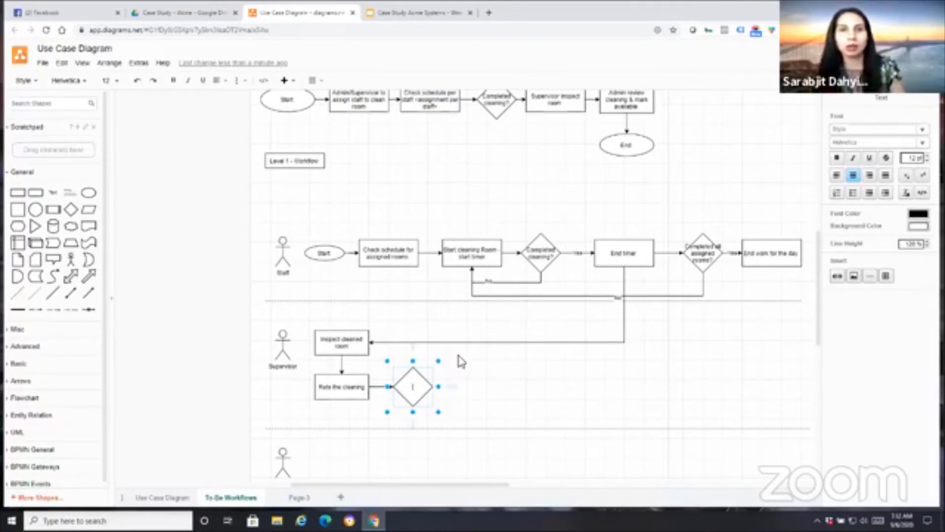
pyautogui.moveTo(467, 362)
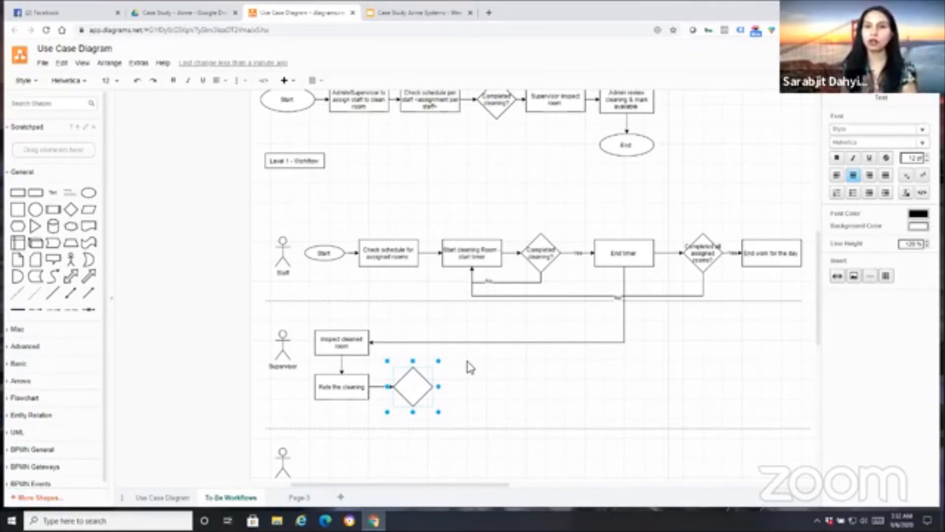
pyautogui.moveTo(631, 326)
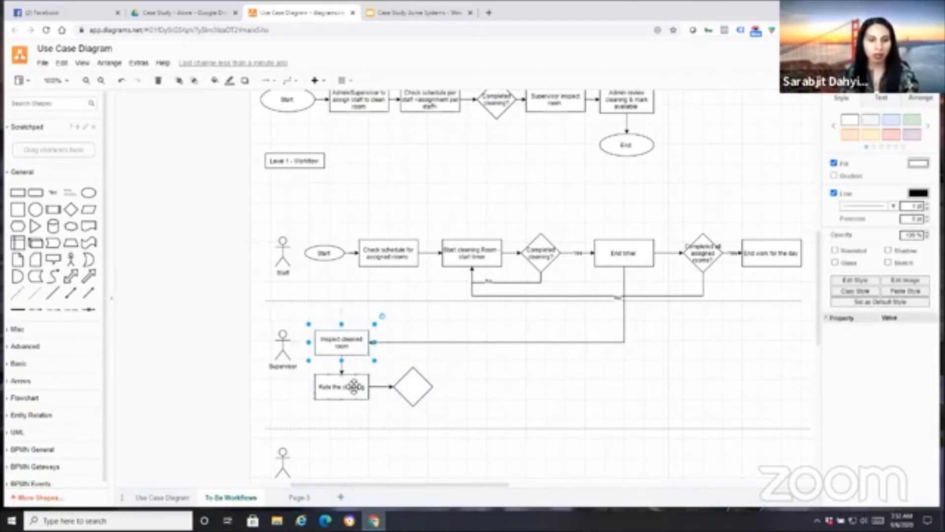
# Label the diamond 'Determine if re-cleaning is required' and add a branch step after it
pyautogui.doubleClick(412, 388)
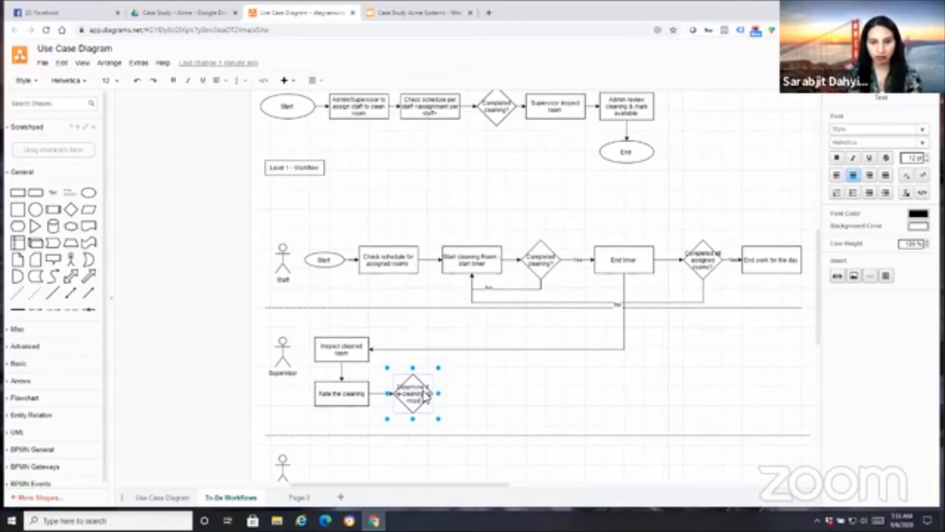
pyautogui.moveTo(462, 422)
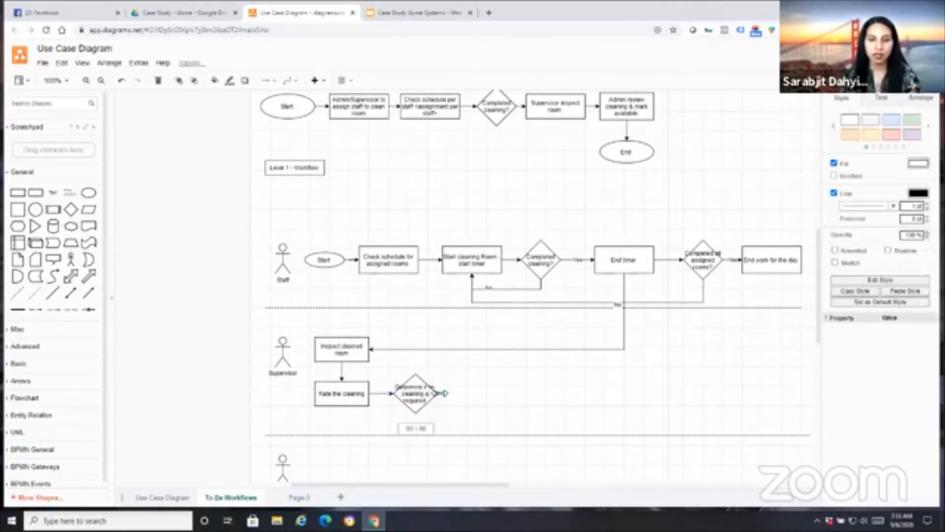
pyautogui.click(416, 393)
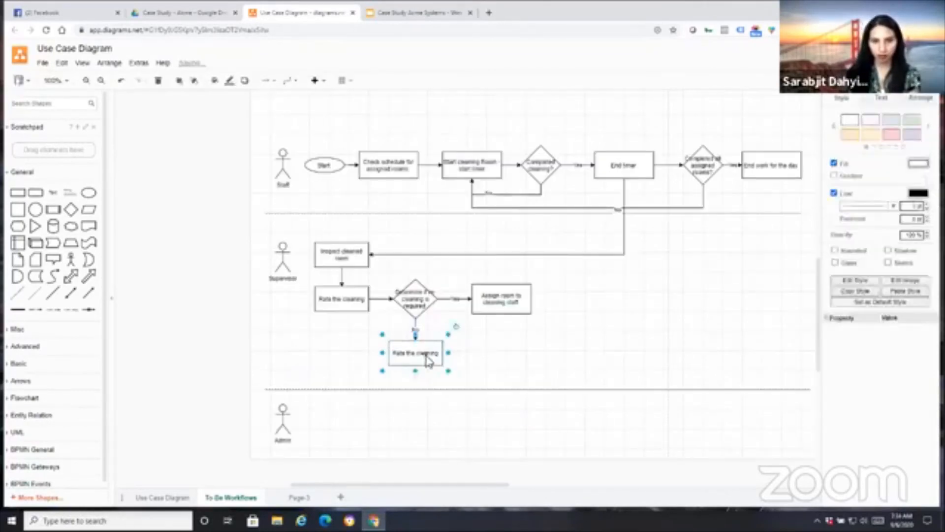
# Rename the branch step 'Provides notes and sign-off' and copy it into the Admin lane
pyautogui.doubleClick(414, 352)
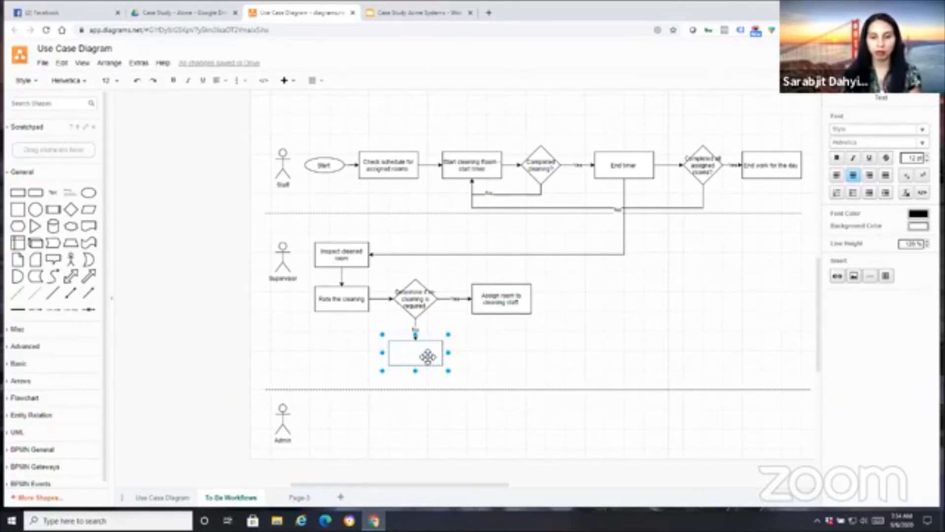
pyautogui.write('Provides notes and sign-off')
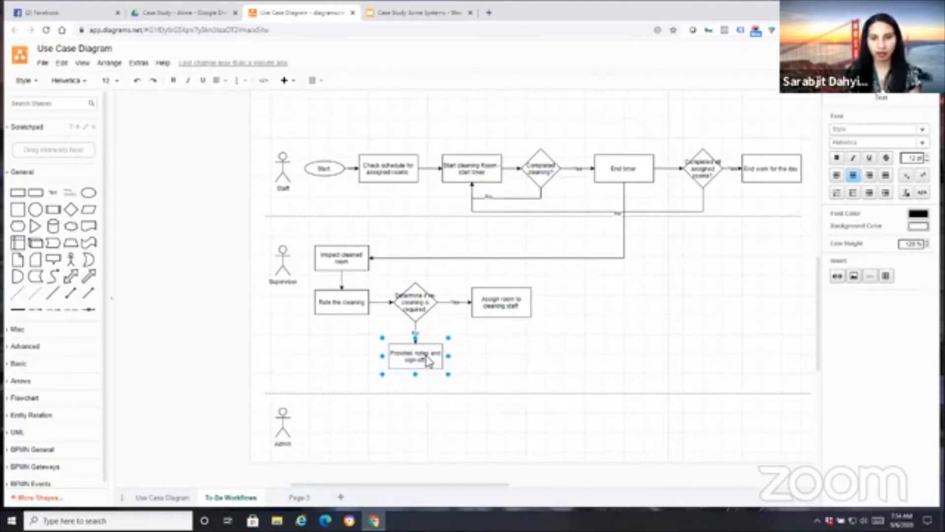
pyautogui.click(470, 456)
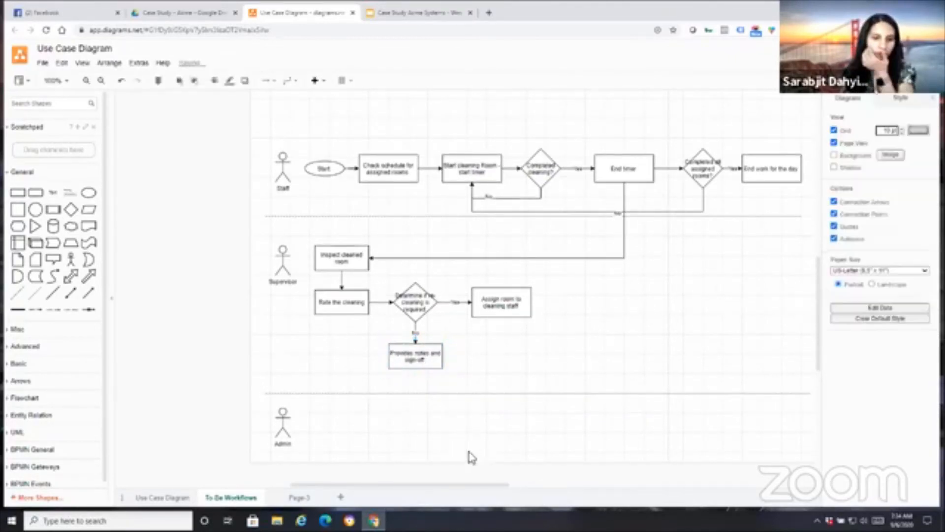
pyautogui.click(414, 357)
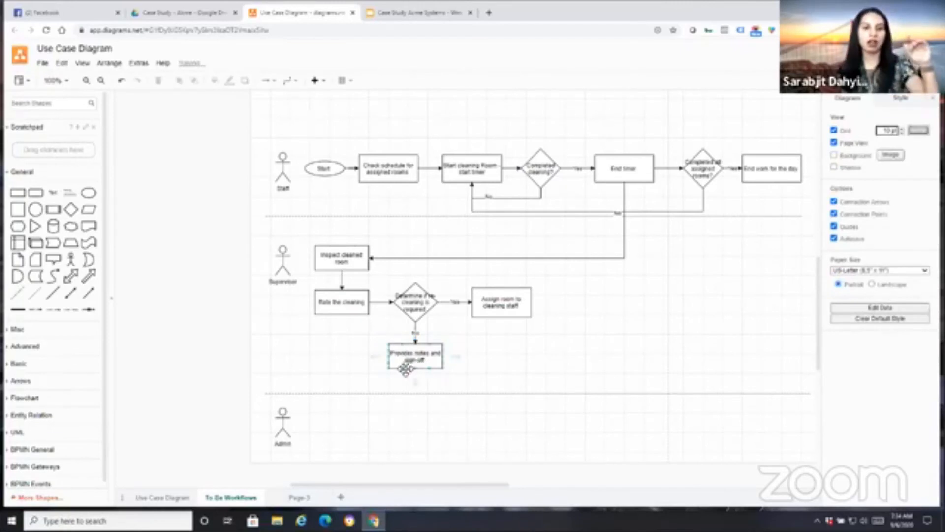
pyautogui.click(401, 391)
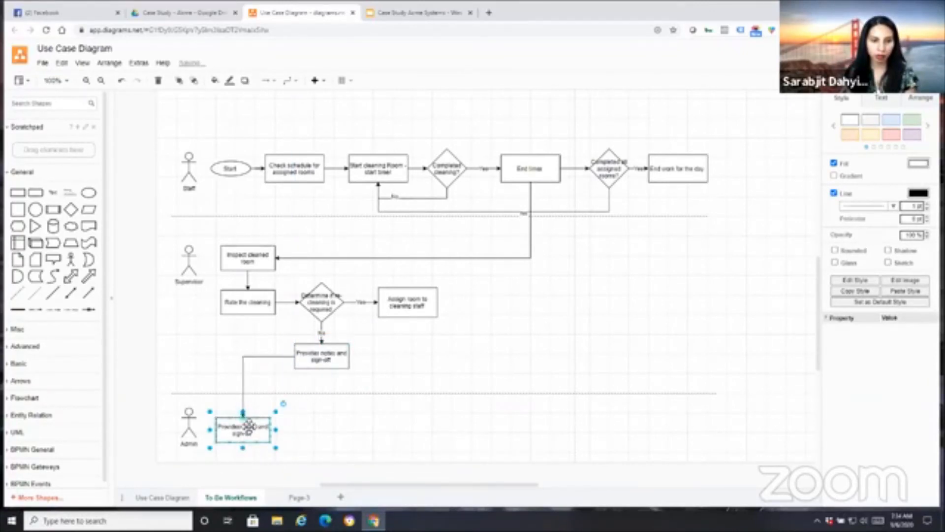
# Clear the Admin box text and loop 'Assign room to cleaning staff' back to 'Check schedule for assigned rooms'
pyautogui.doubleClick(242, 430)
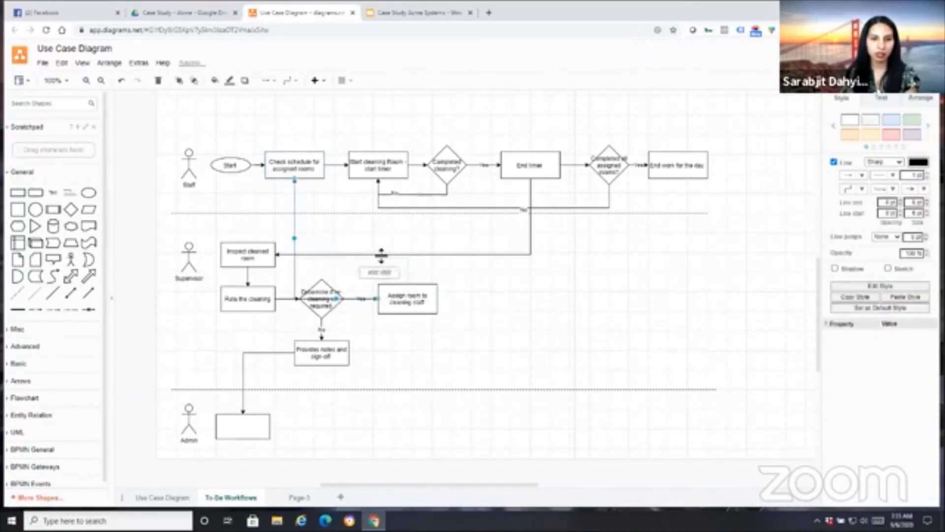
pyautogui.click(552, 387)
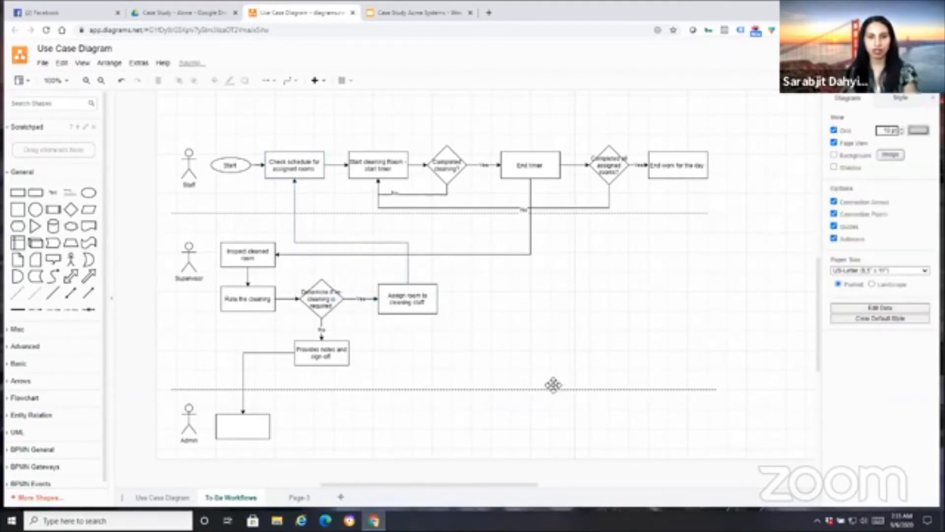
pyautogui.moveTo(546, 413)
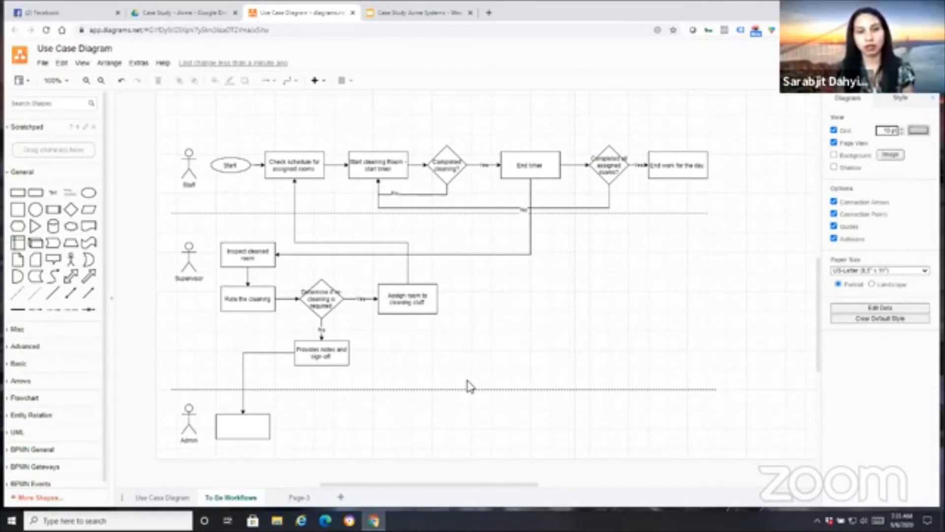
pyautogui.click(676, 164)
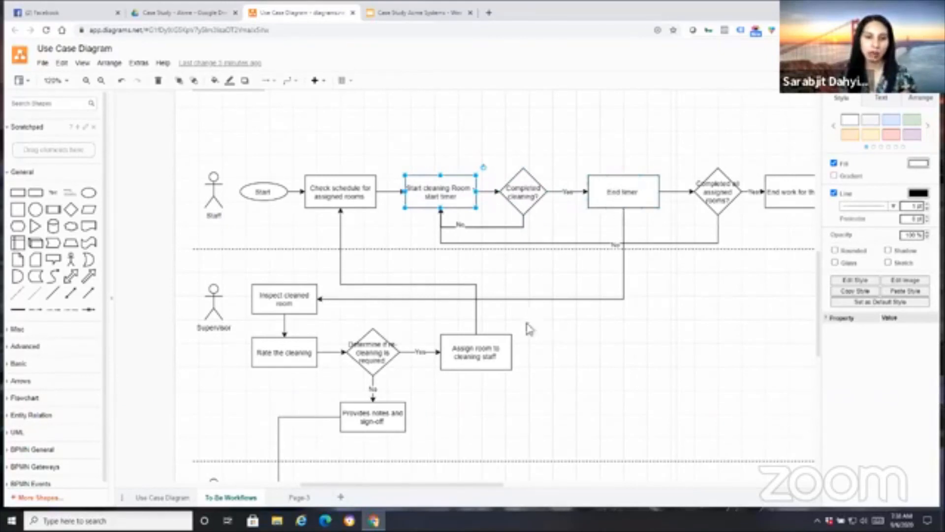
# Fill the 'Start cleaning Room - start timer' step with the light orange swatch
pyautogui.click(282, 297)
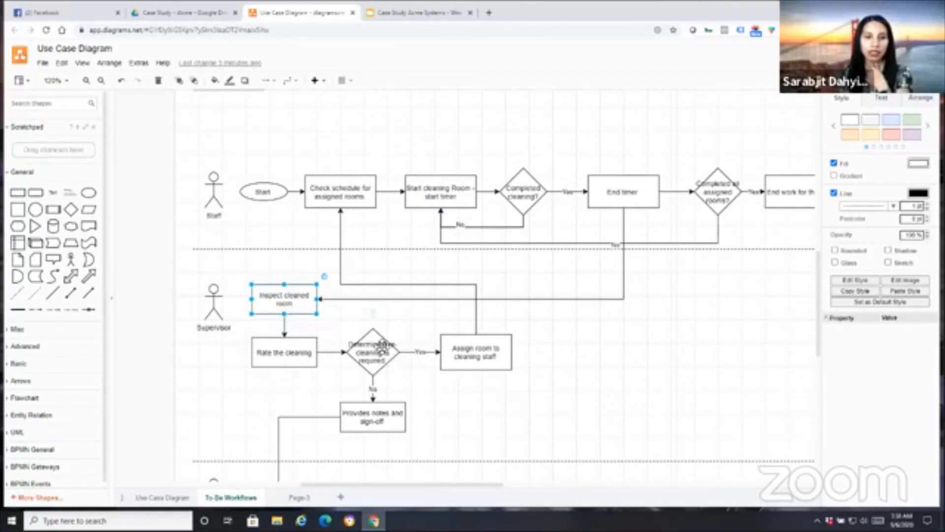
pyautogui.moveTo(404, 290)
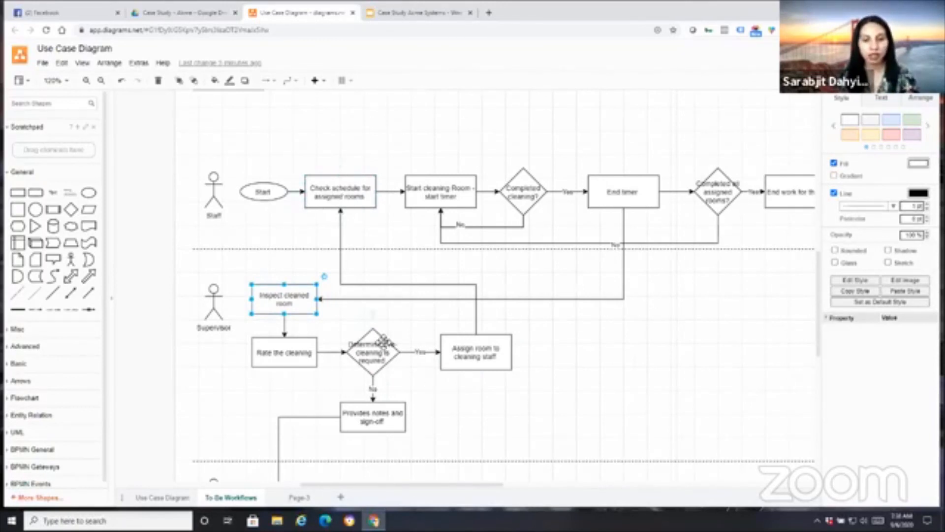
pyautogui.scroll(-3)
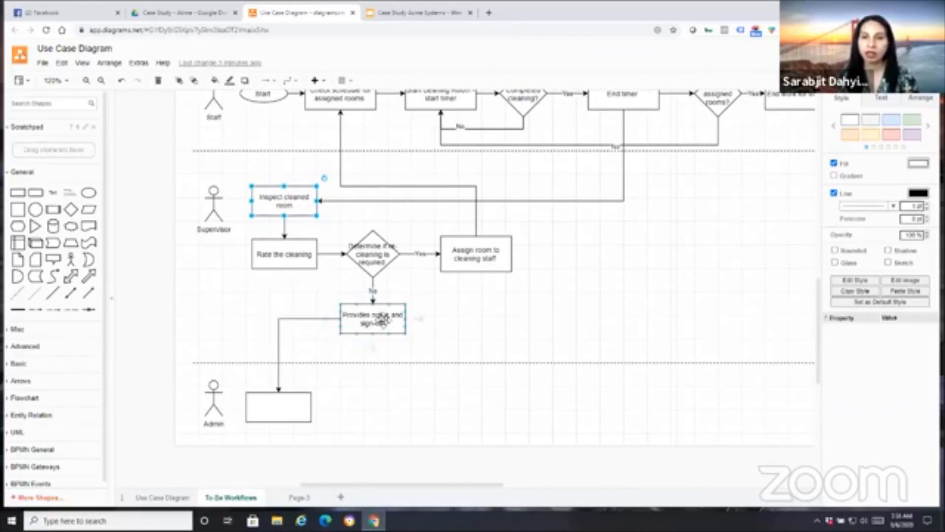
pyautogui.click(276, 416)
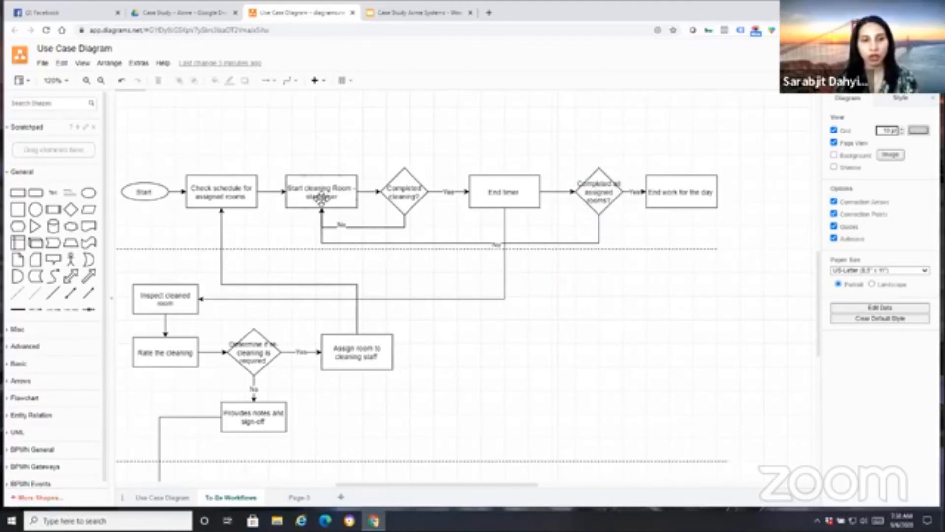
pyautogui.click(322, 192)
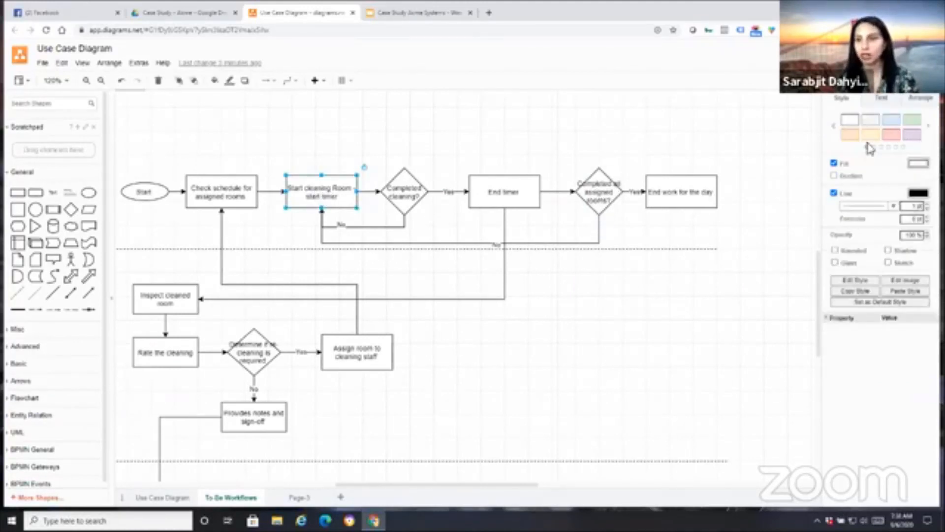
pyautogui.click(851, 134)
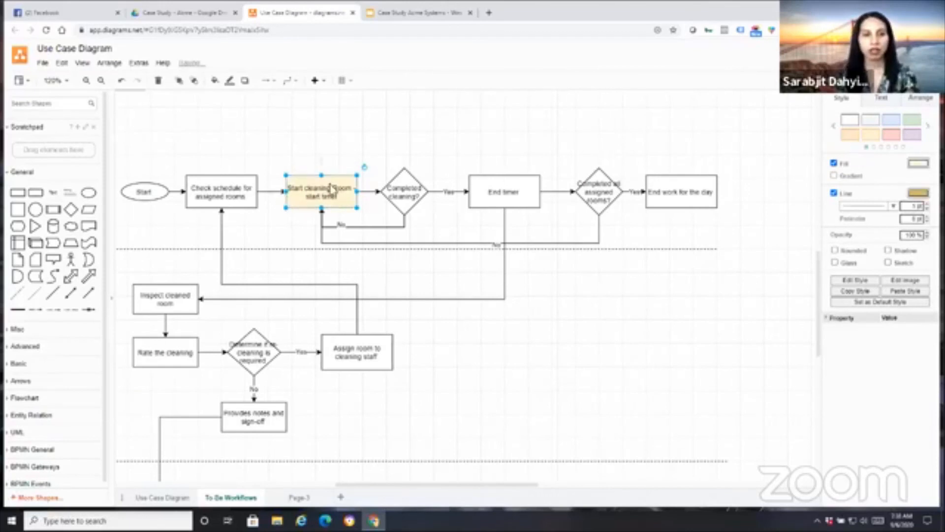